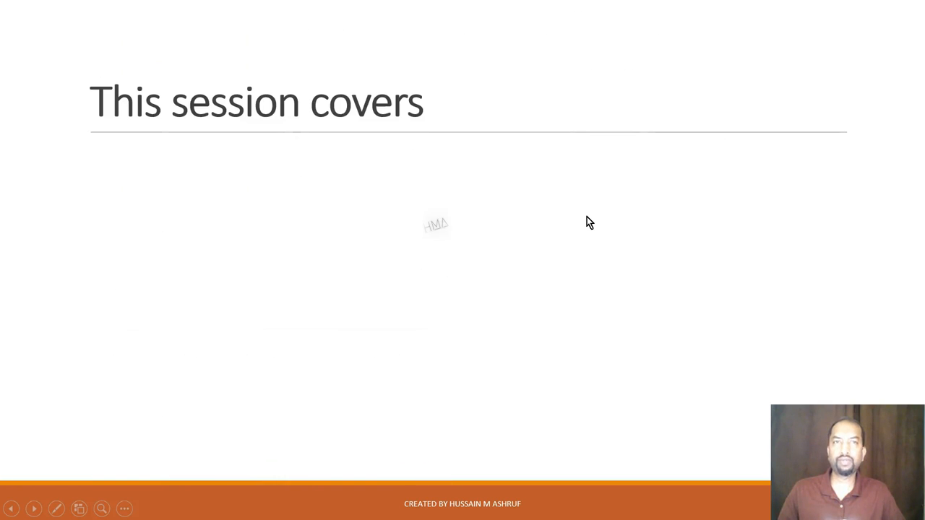
- Advance the slideshow to the Computer Hardware and Operating System slide and follow its Wikipedia link
click(217, 204)
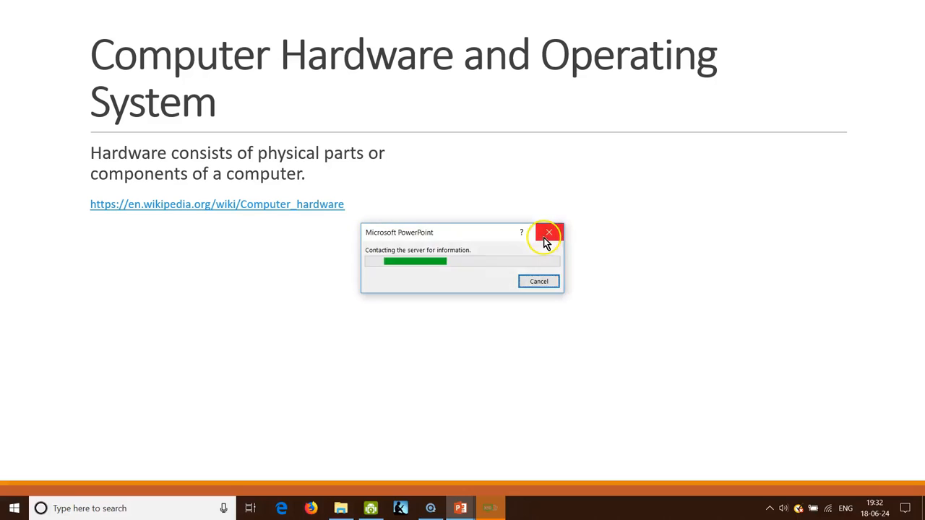
- Dismiss the server-contact message and scroll the Computer hardware article to Von Neumann architecture
click(217, 204)
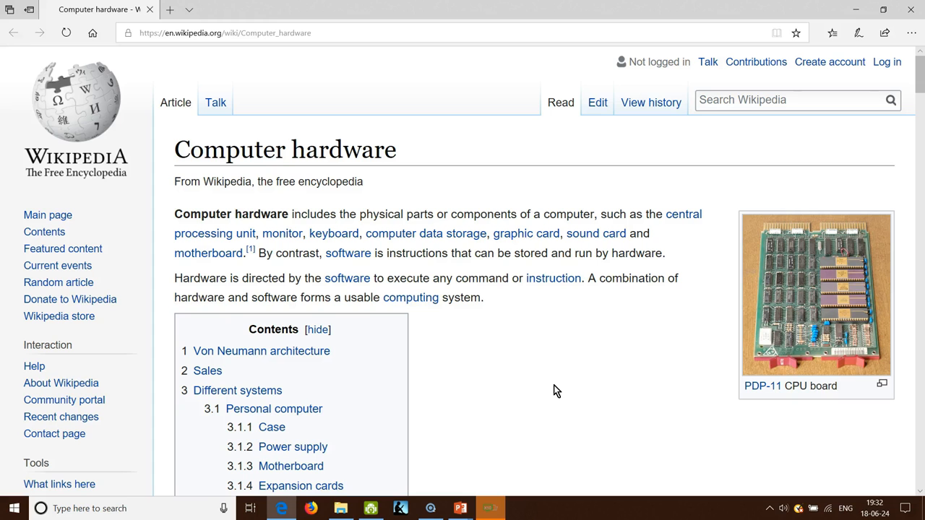
scroll(down, 3)
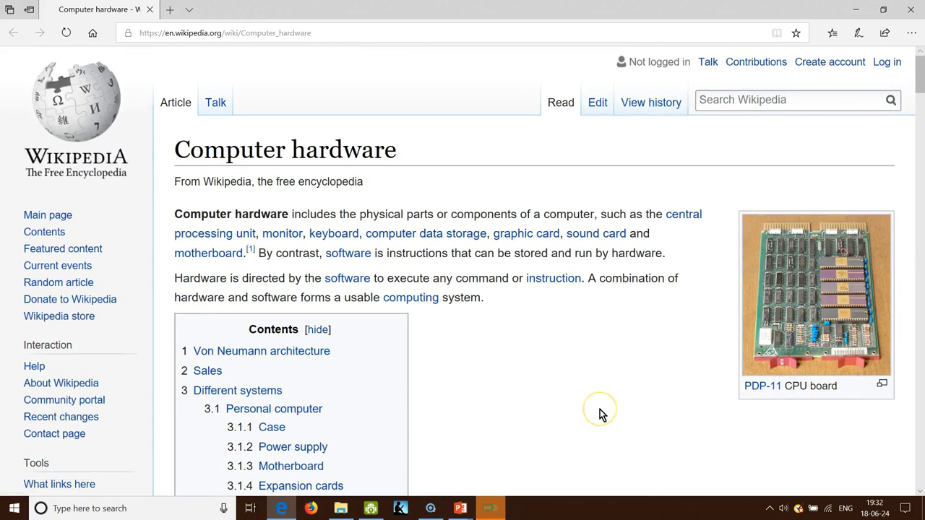
mouse_move(601, 413)
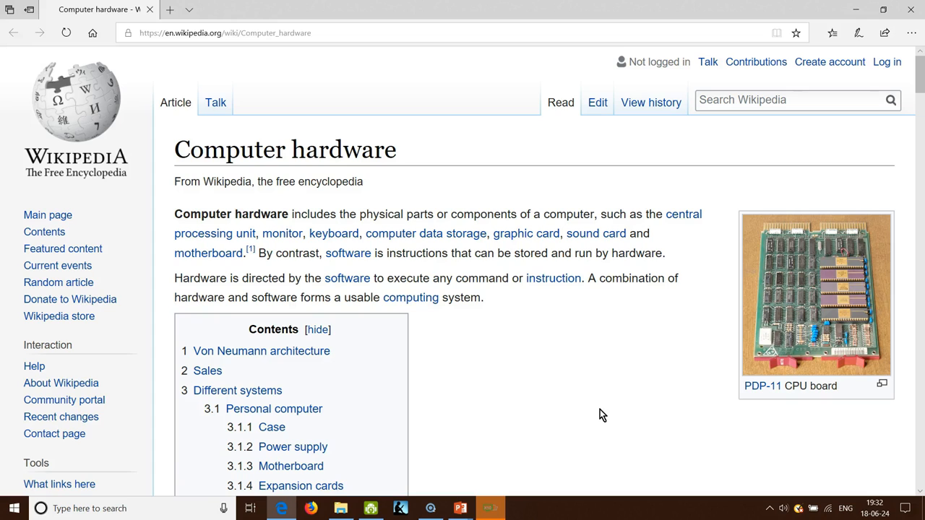
mouse_move(483, 343)
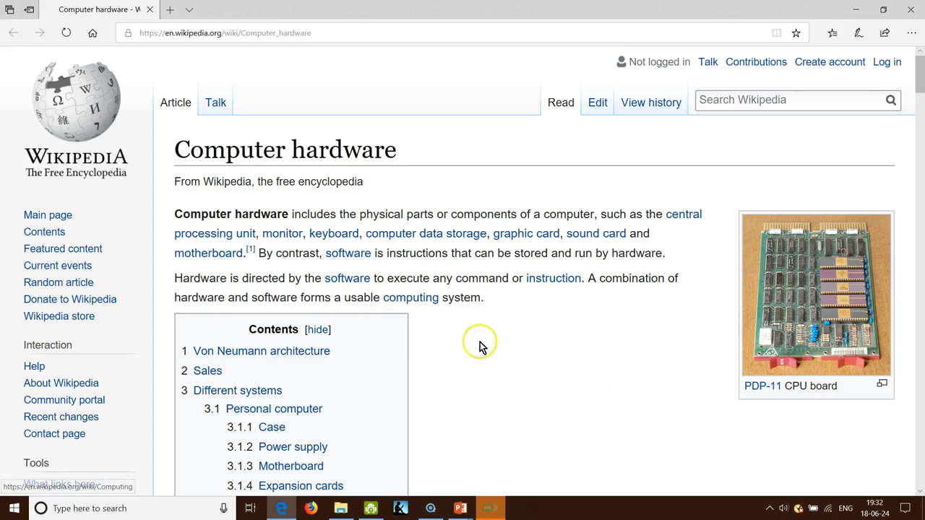
mouse_move(520, 356)
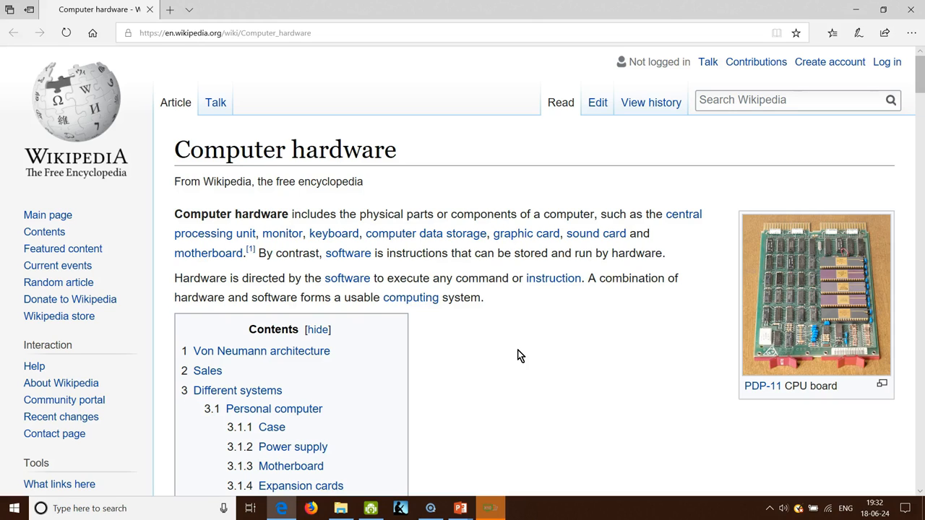
scroll(down, 3)
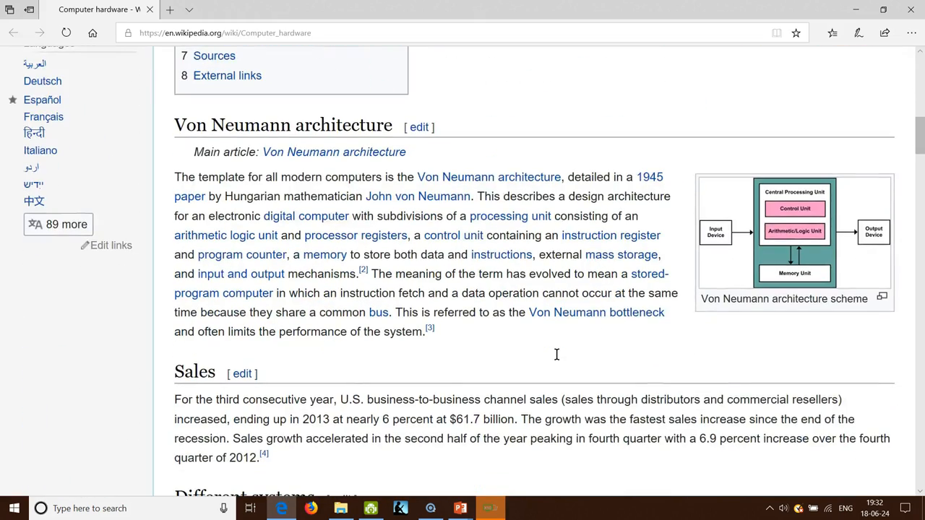
- Scroll through Von Neumann architecture, Personal computer and Supercomputer sections
scroll(down, 3)
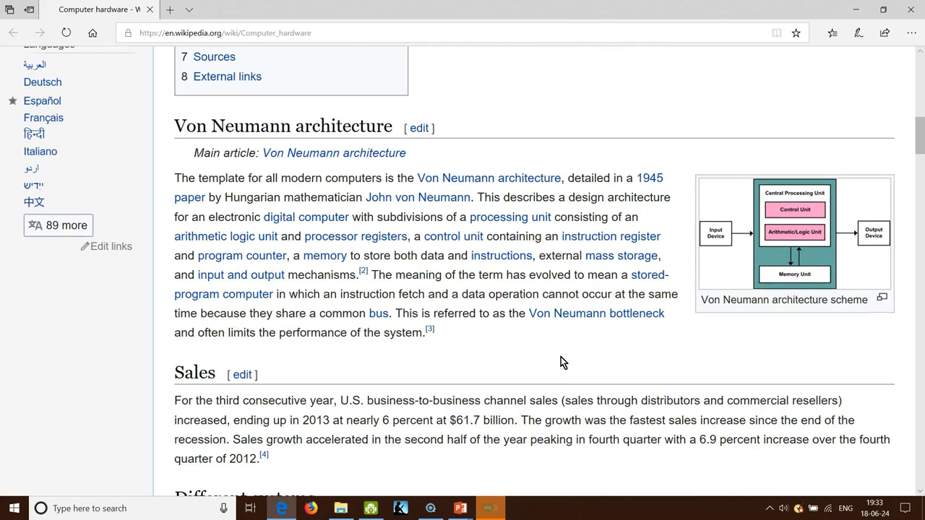
scroll(down, 3)
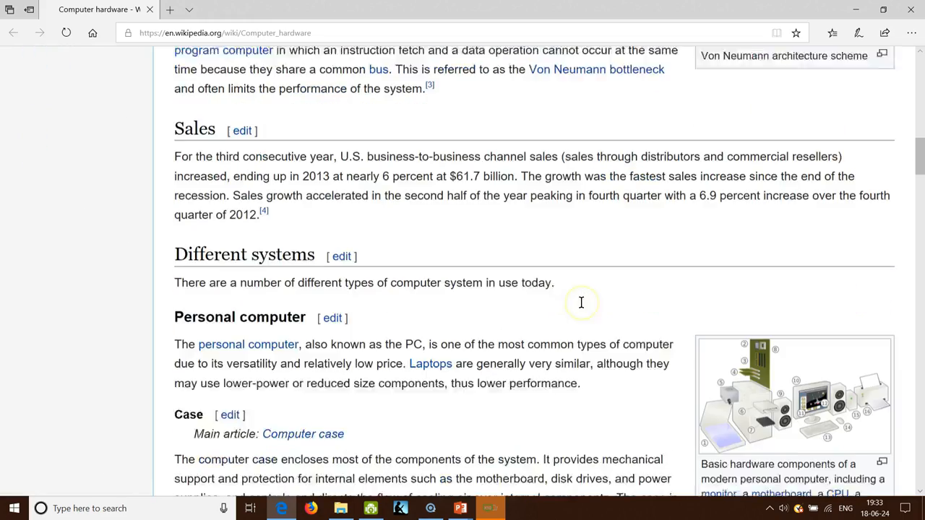
scroll(down, 3)
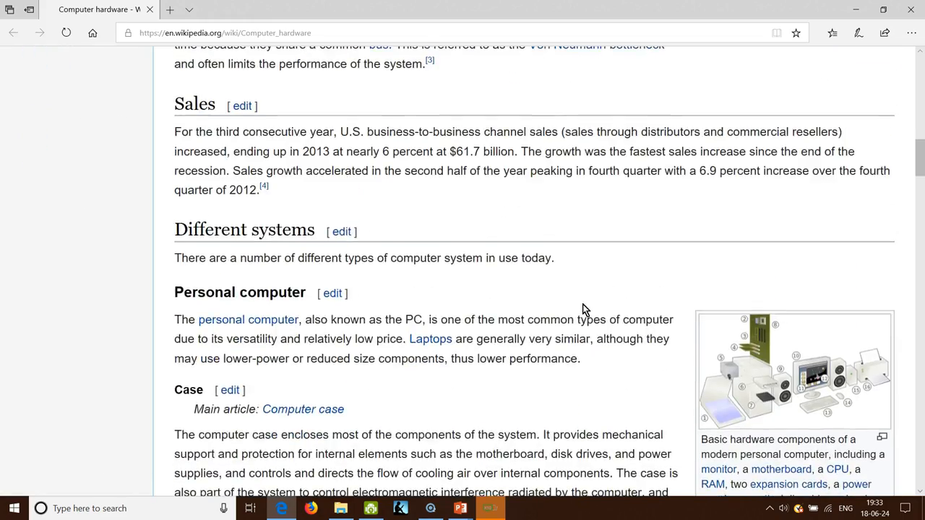
scroll(down, 3)
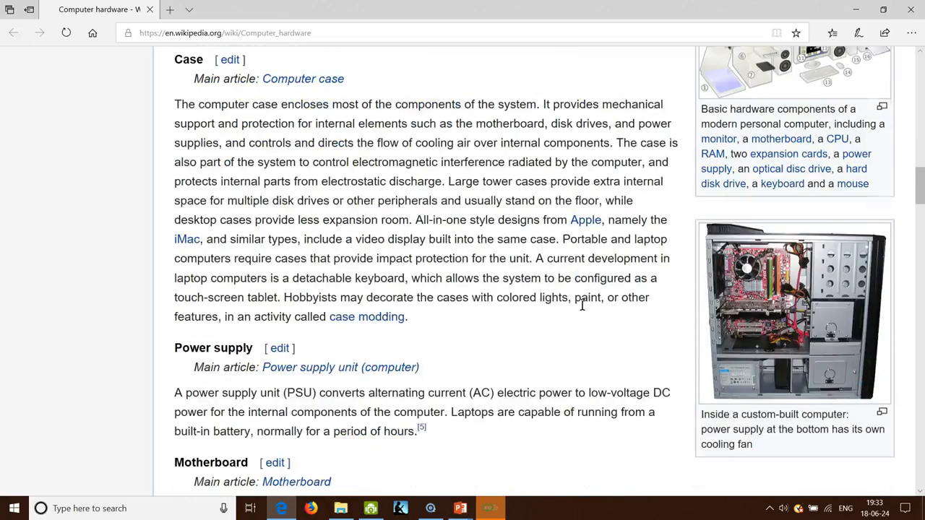
scroll(down, 3)
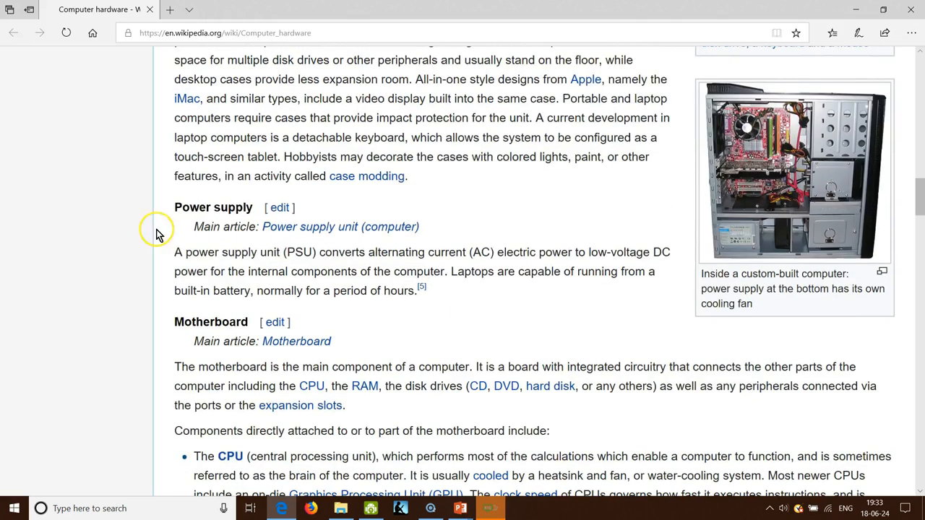
scroll(down, 3)
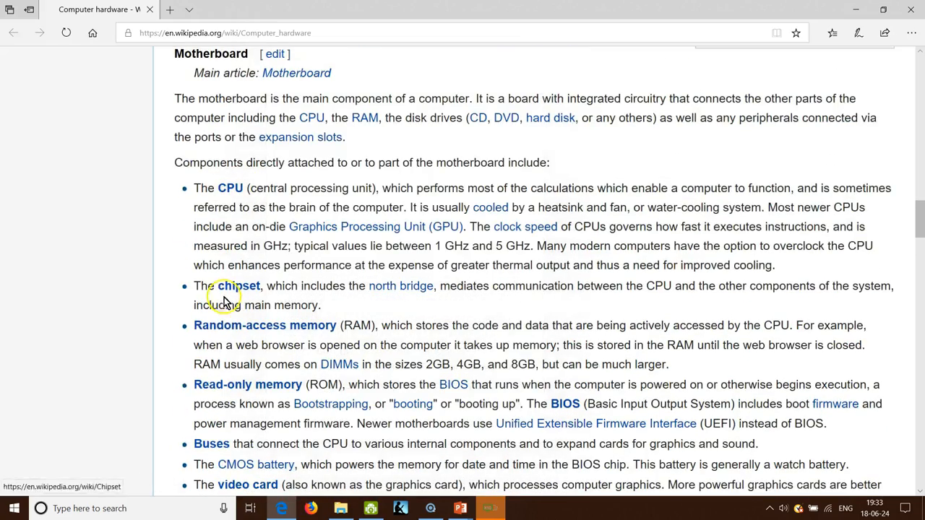
mouse_move(272, 385)
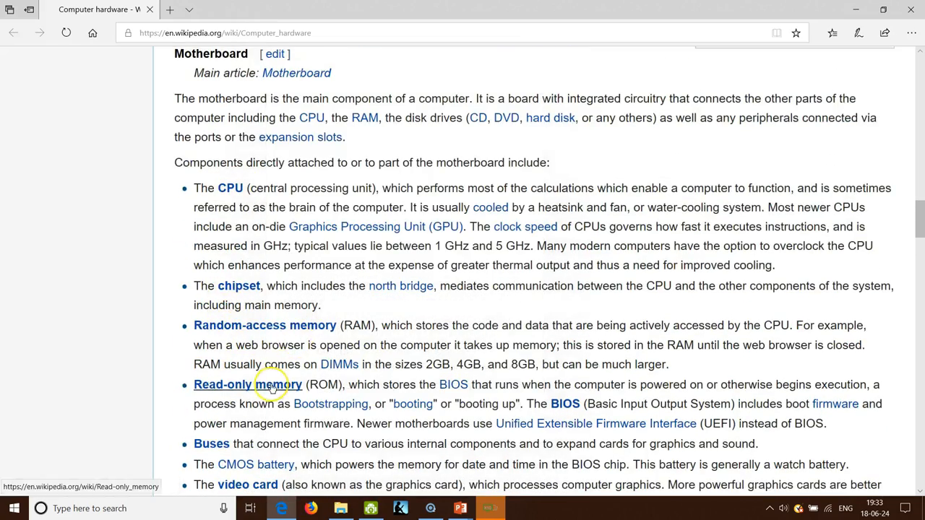
scroll(down, 3)
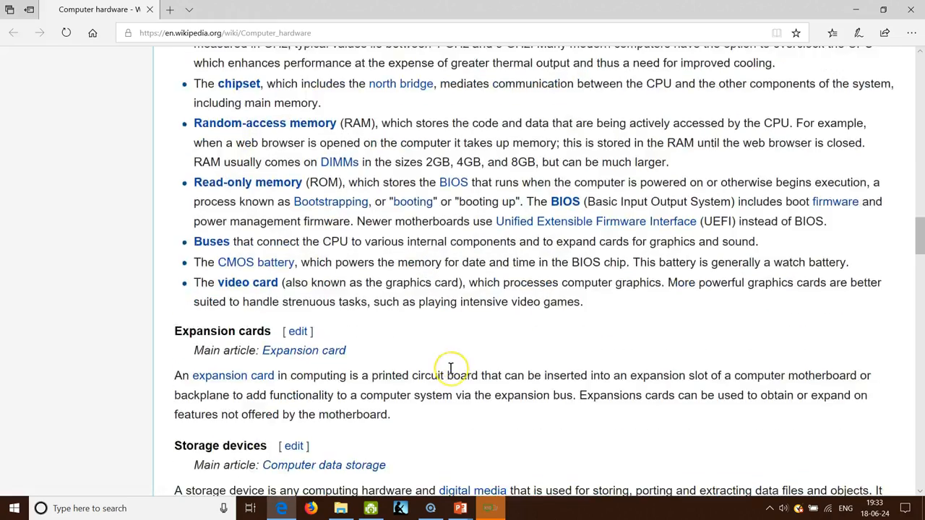
- Continue scrolling the article down to the Hardware upgrade section
scroll(down, 3)
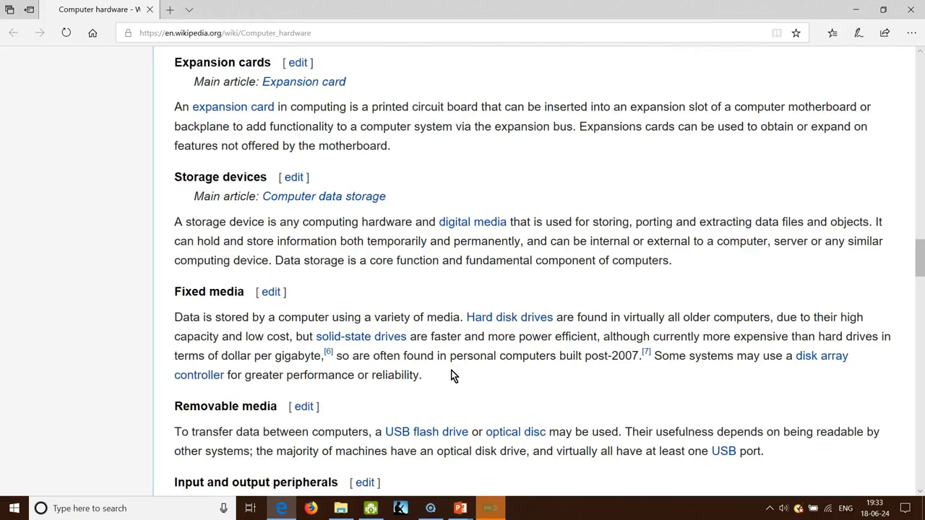
scroll(down, 3)
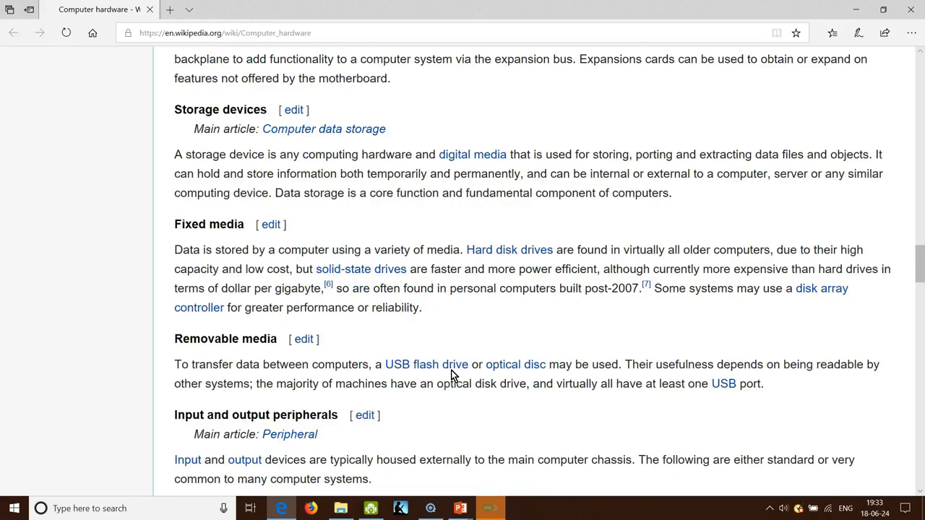
scroll(down, 3)
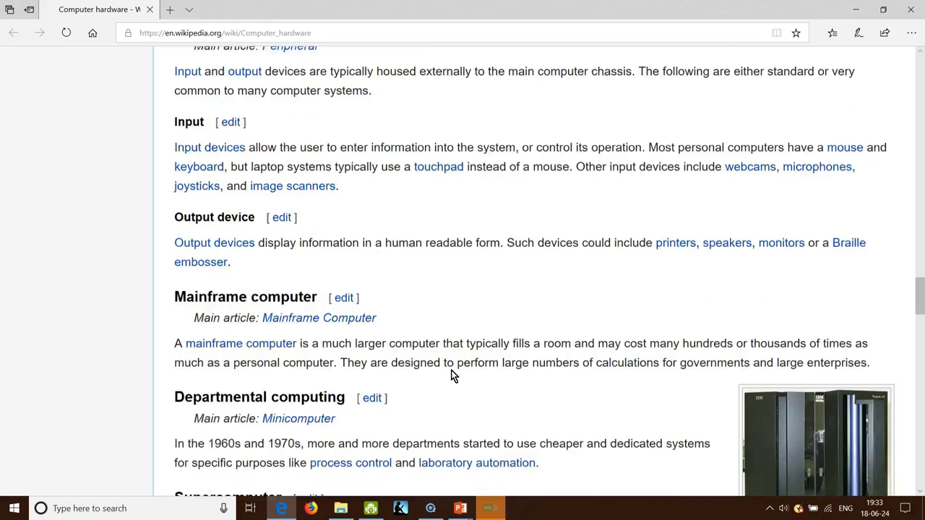
scroll(down, 3)
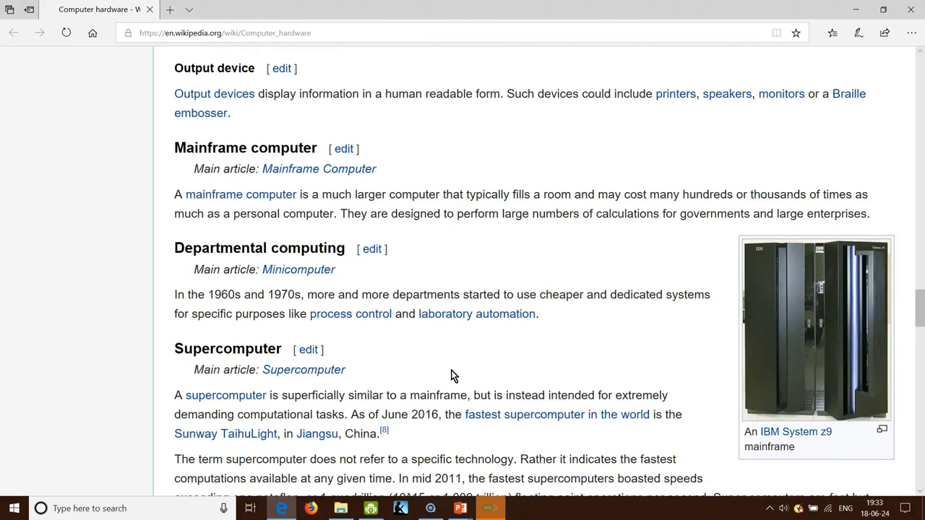
scroll(down, 3)
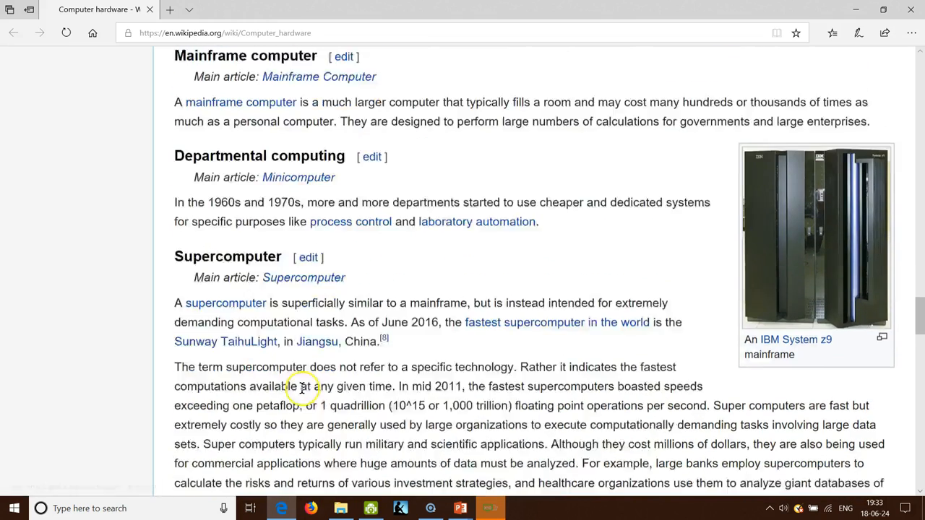
scroll(down, 3)
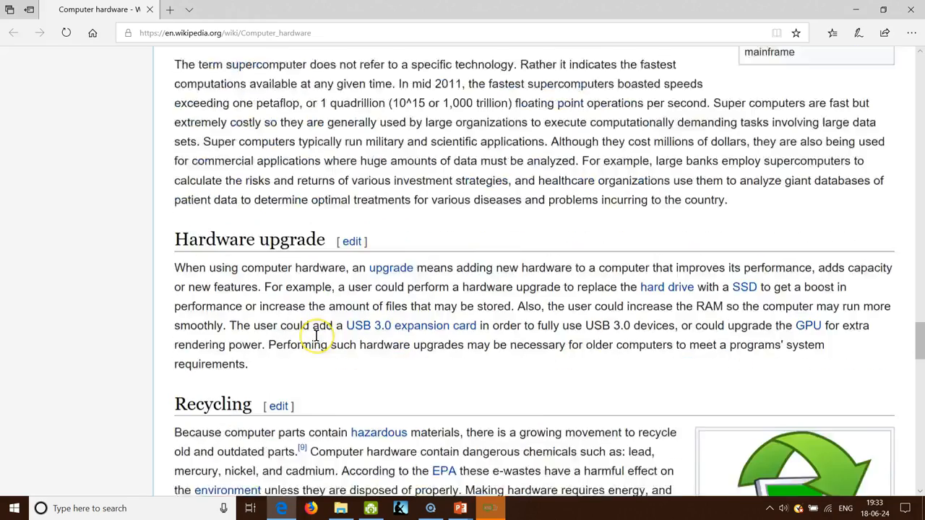
scroll(down, 3)
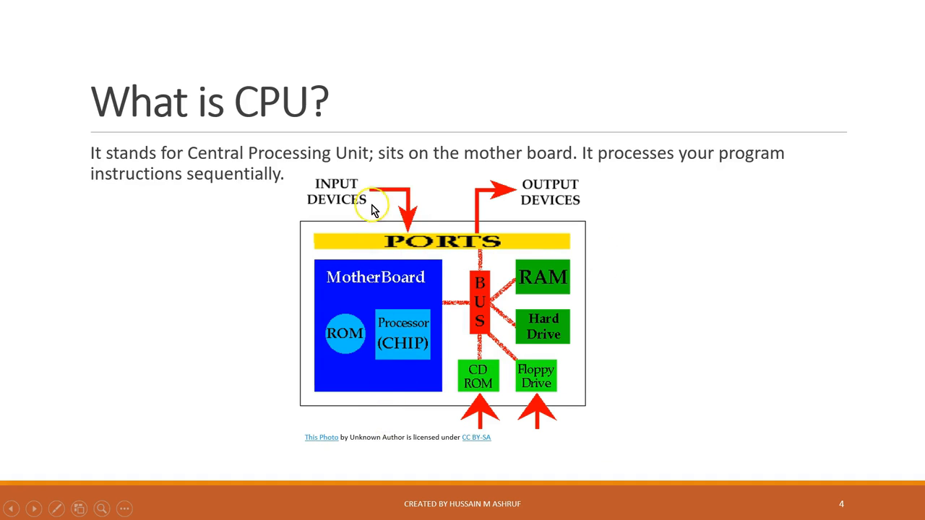
mouse_move(373, 191)
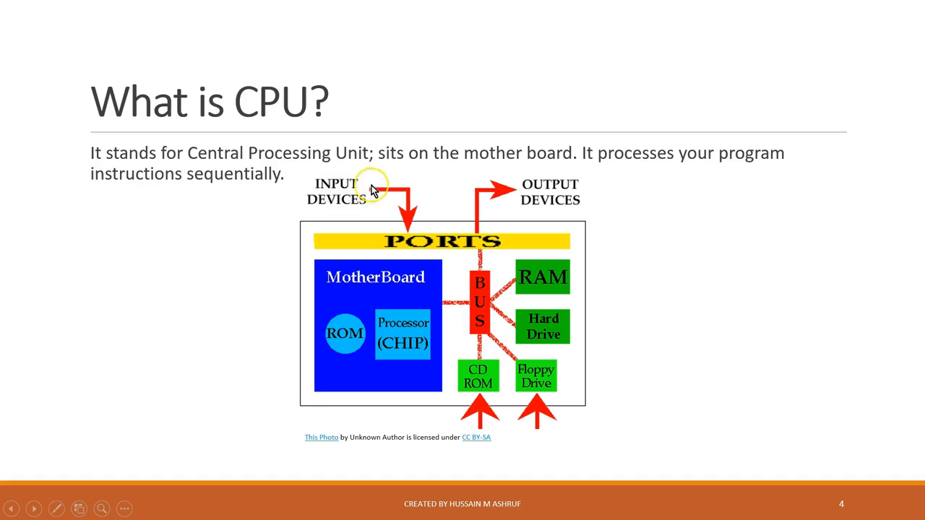
mouse_move(491, 200)
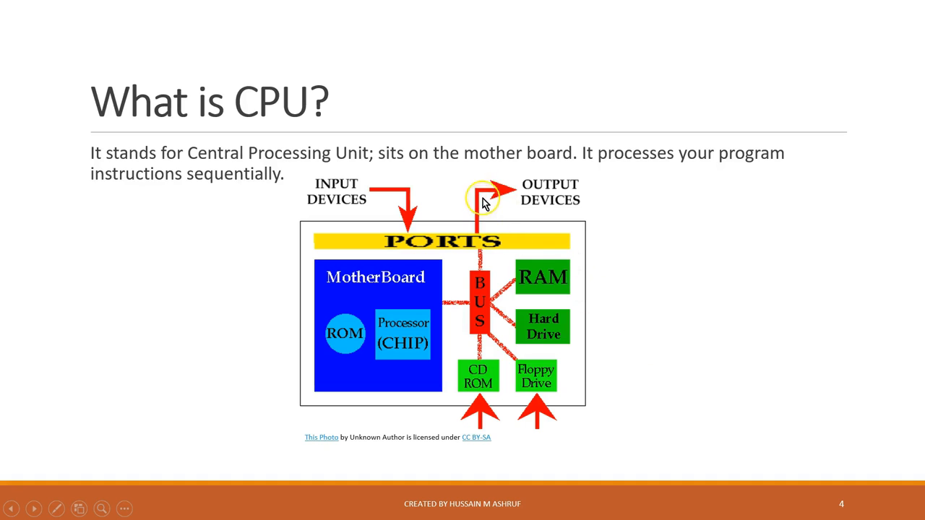
mouse_move(572, 214)
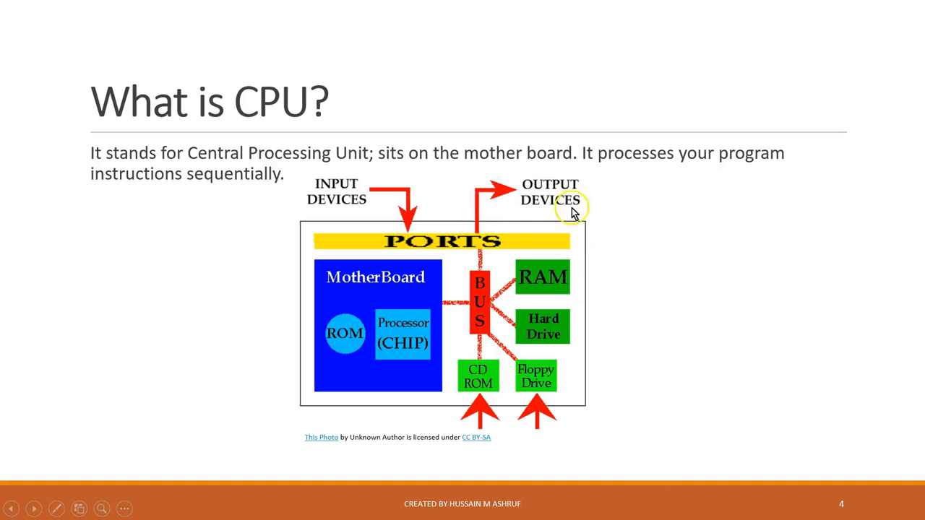
mouse_move(418, 354)
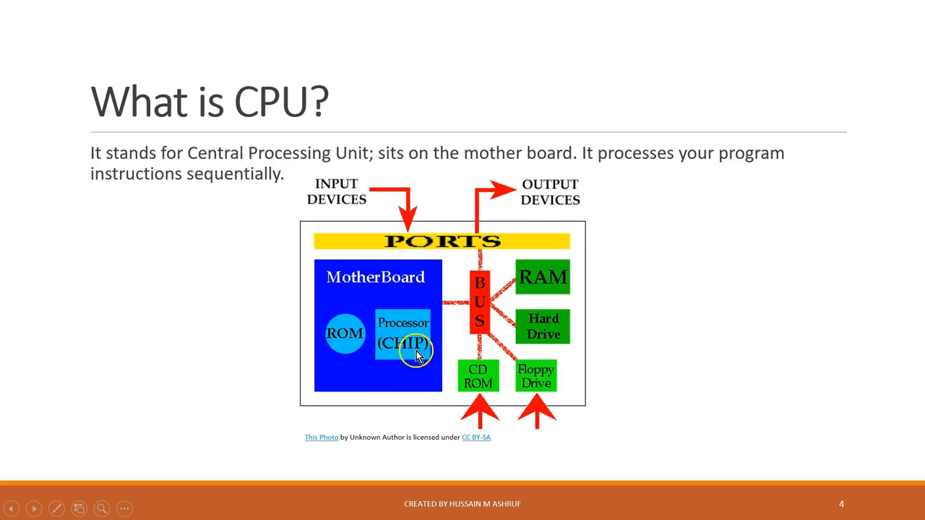
mouse_move(389, 431)
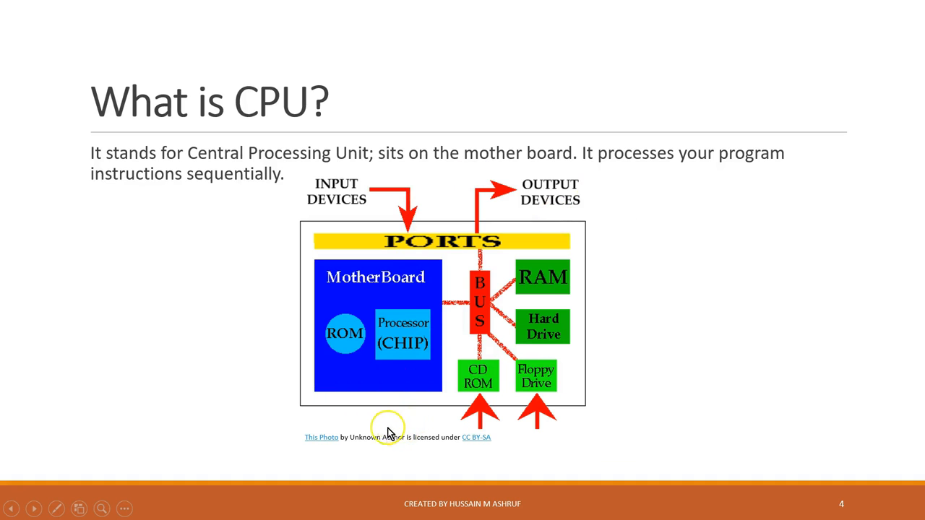
mouse_move(335, 346)
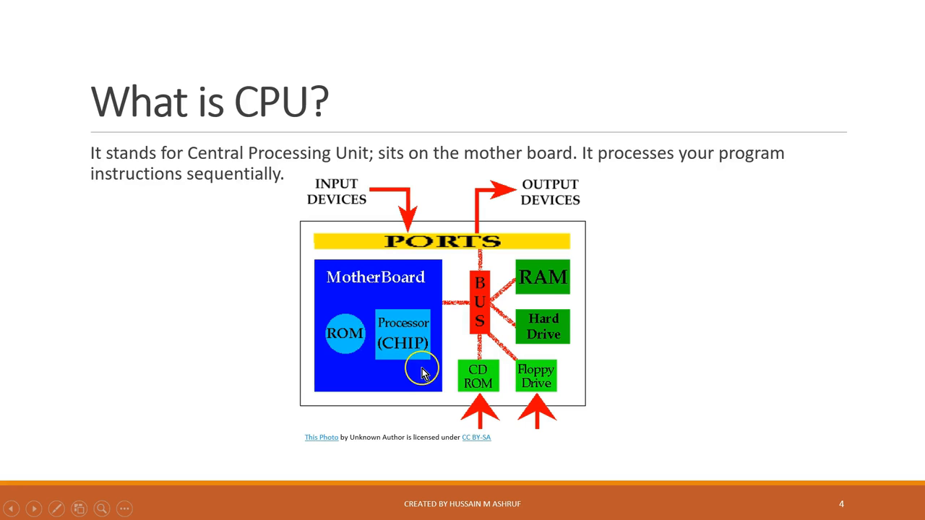
mouse_move(550, 396)
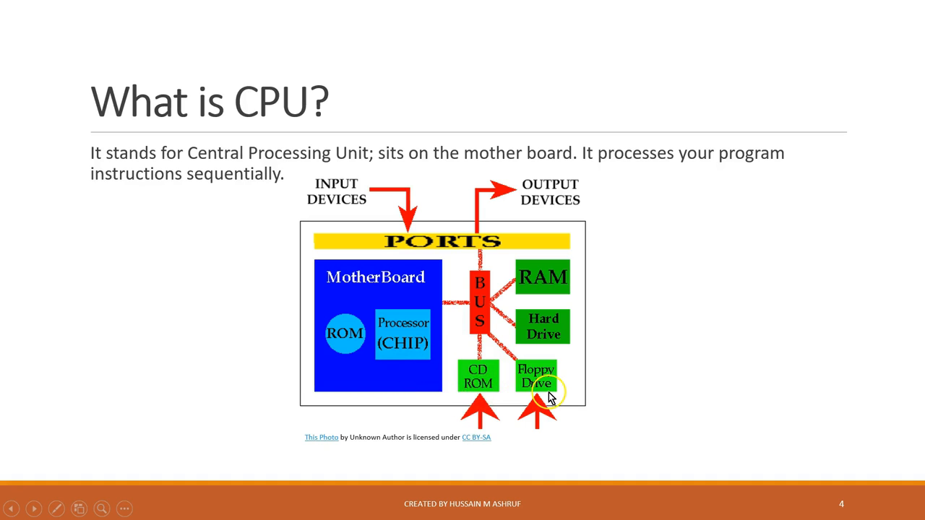
mouse_move(497, 396)
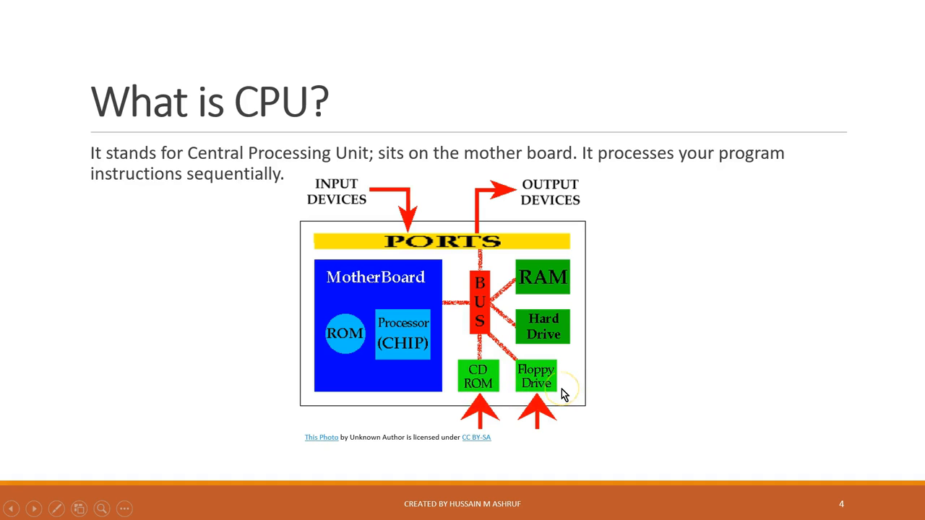
mouse_move(488, 332)
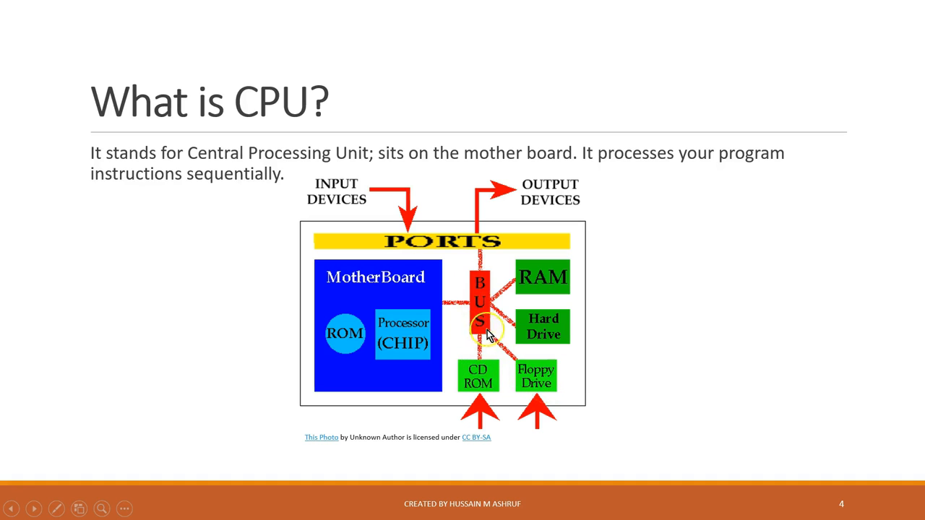
mouse_move(494, 299)
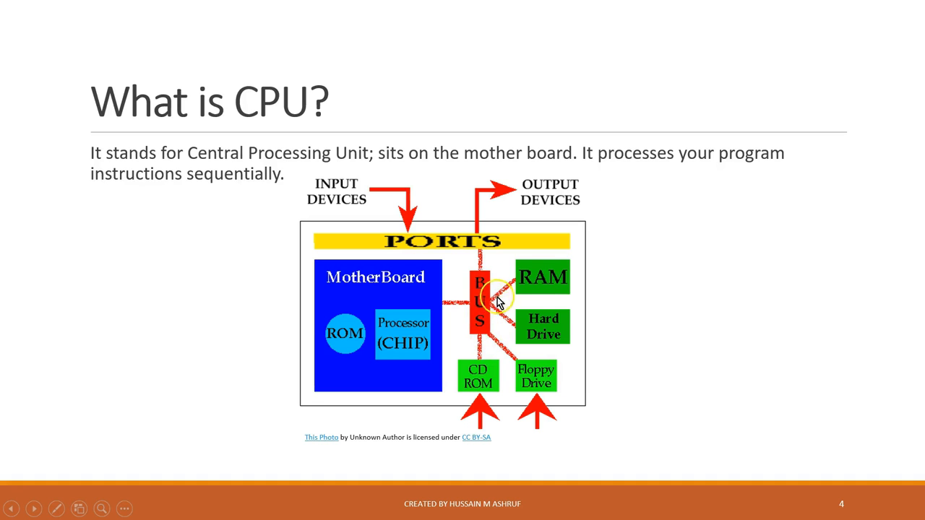
mouse_move(523, 353)
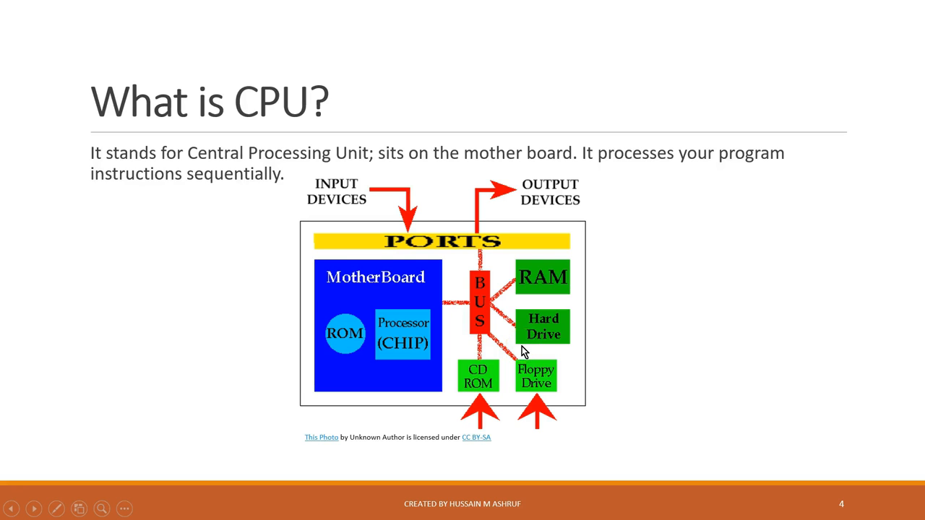
mouse_move(867, 329)
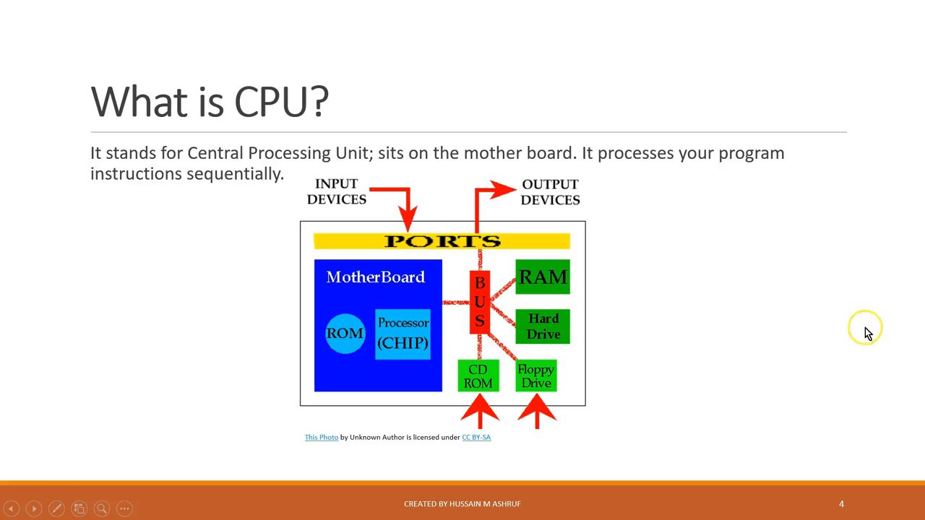
mouse_move(772, 359)
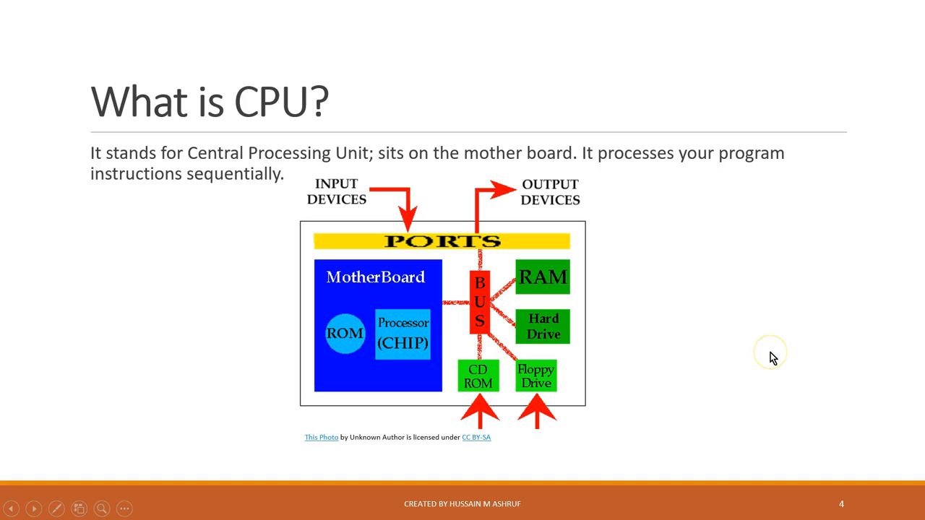
mouse_move(586, 348)
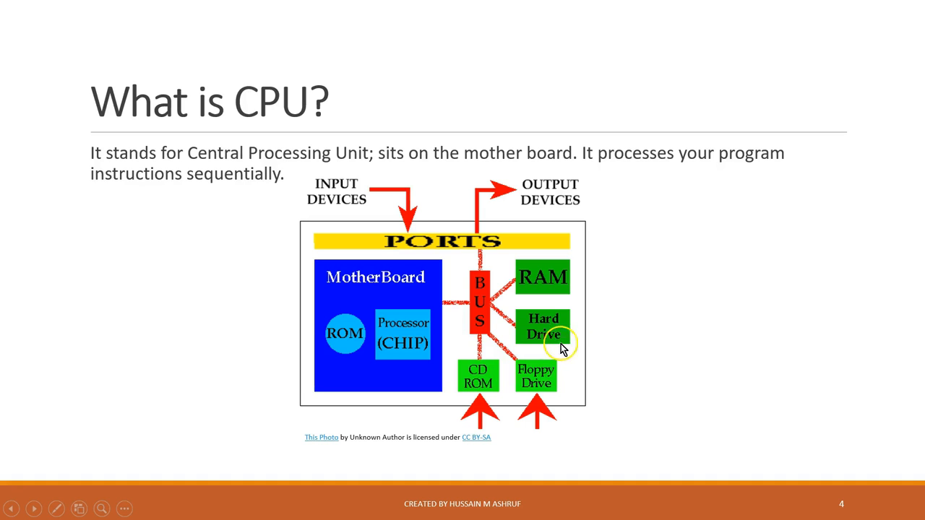
mouse_move(552, 347)
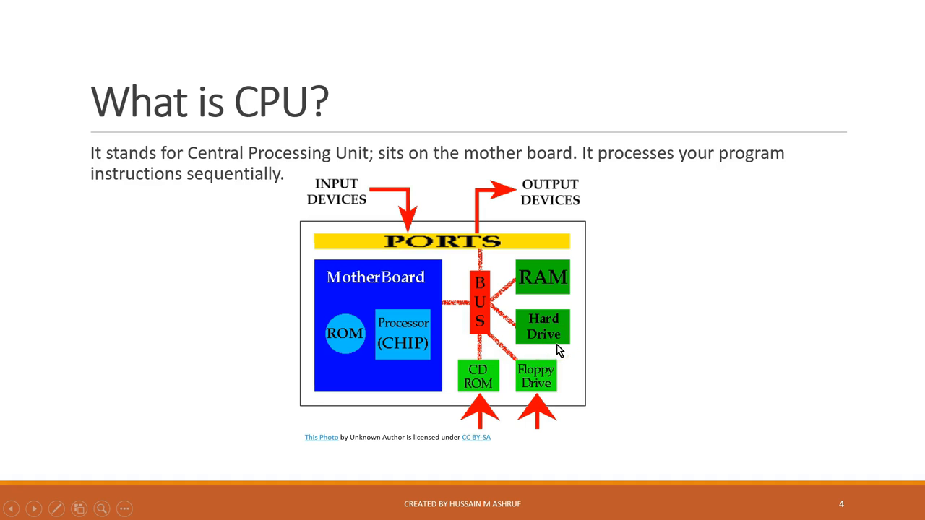
mouse_move(321, 437)
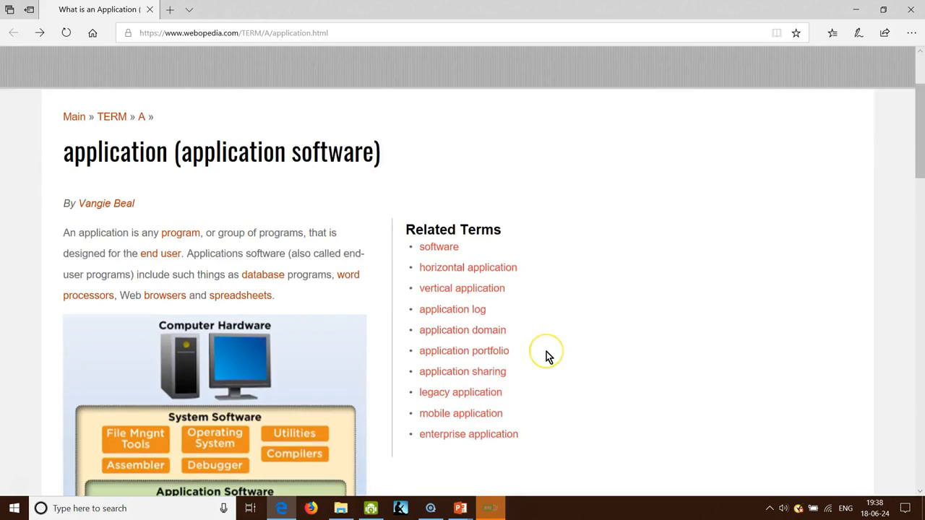
- Scroll the Webopedia application page down to the Application Software Diagram
scroll(down, 3)
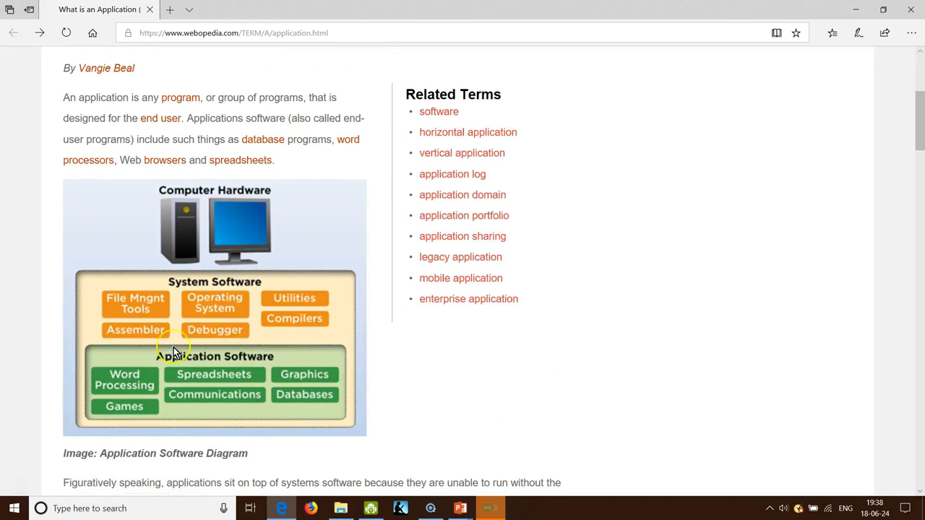
mouse_move(305, 381)
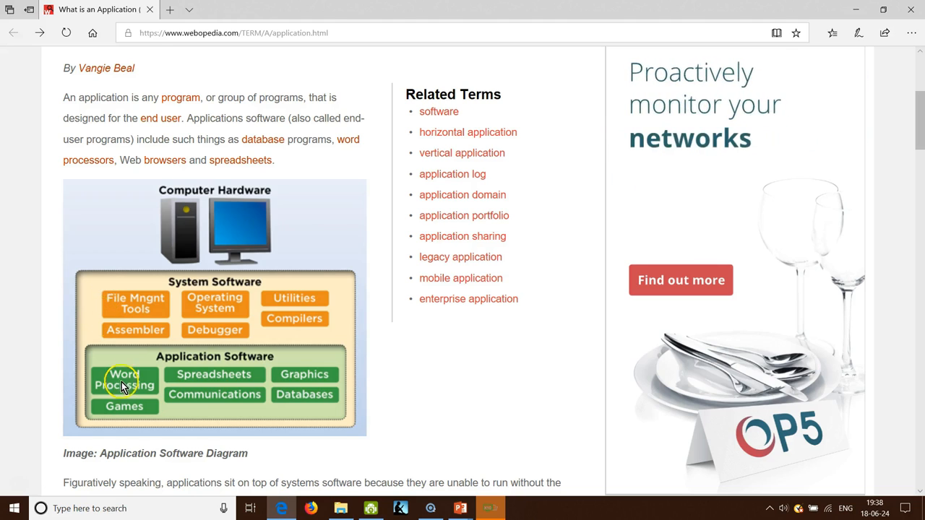
mouse_move(145, 311)
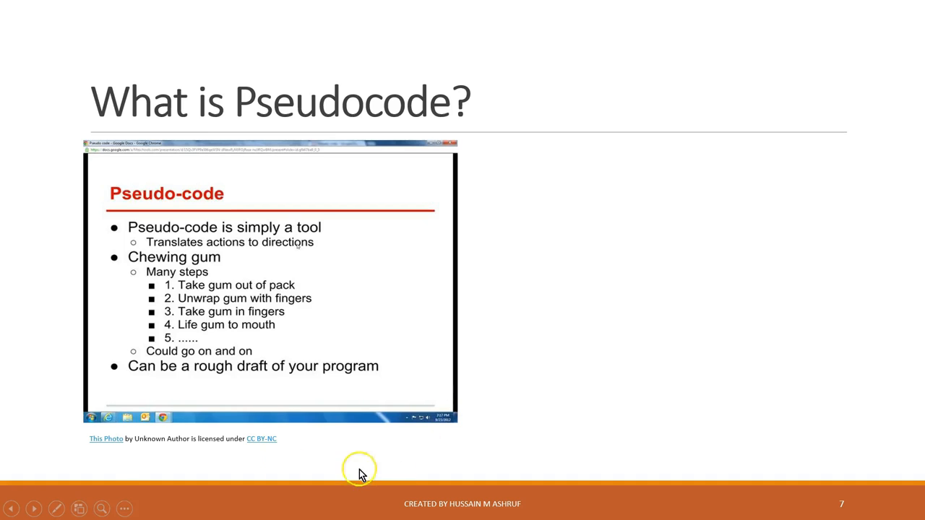
mouse_move(107, 439)
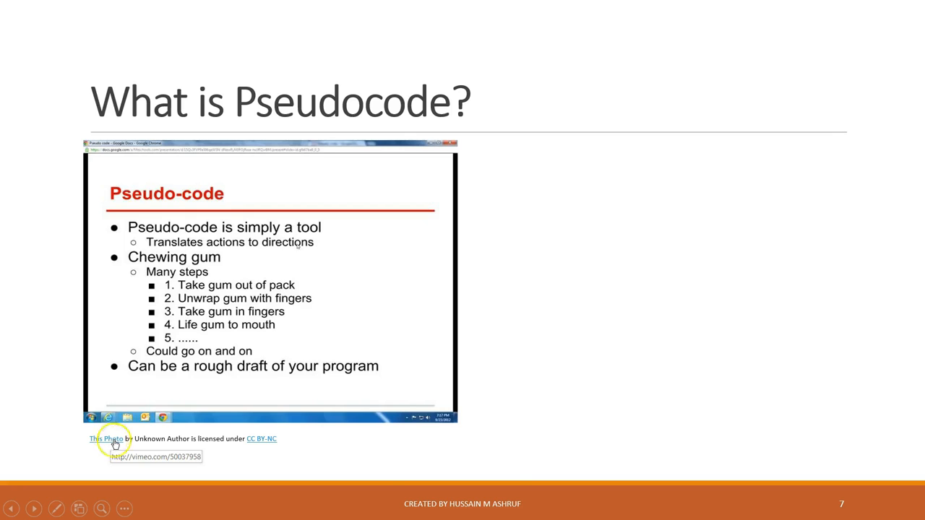
mouse_move(503, 463)
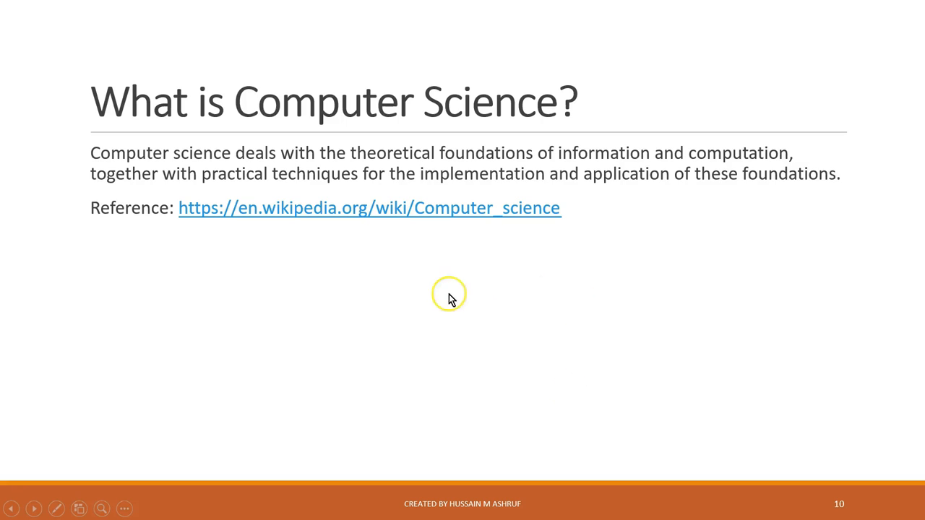
- Follow the Wikipedia reference link on the 'What is Computer Science?' slide
click(370, 208)
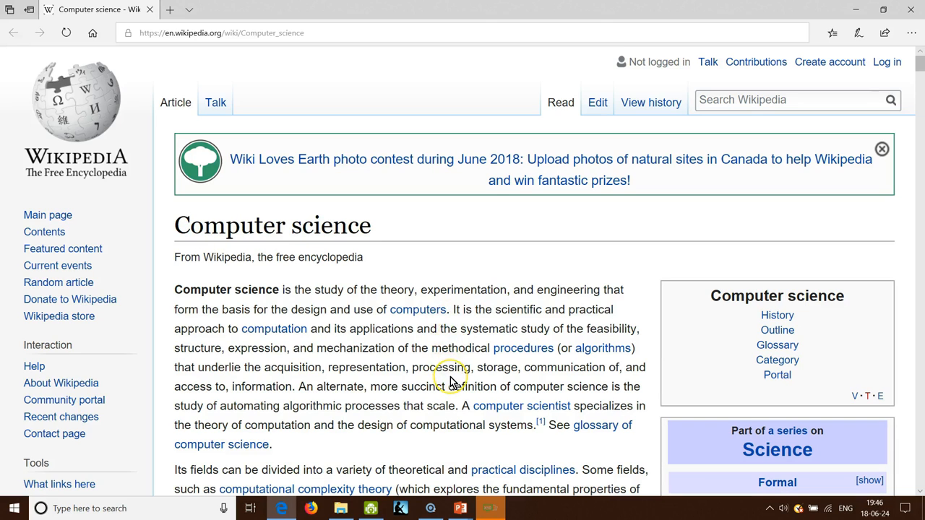
- Scroll the Computer science article from its introduction into the History section on Babbage and Lovelace
scroll(down, 3)
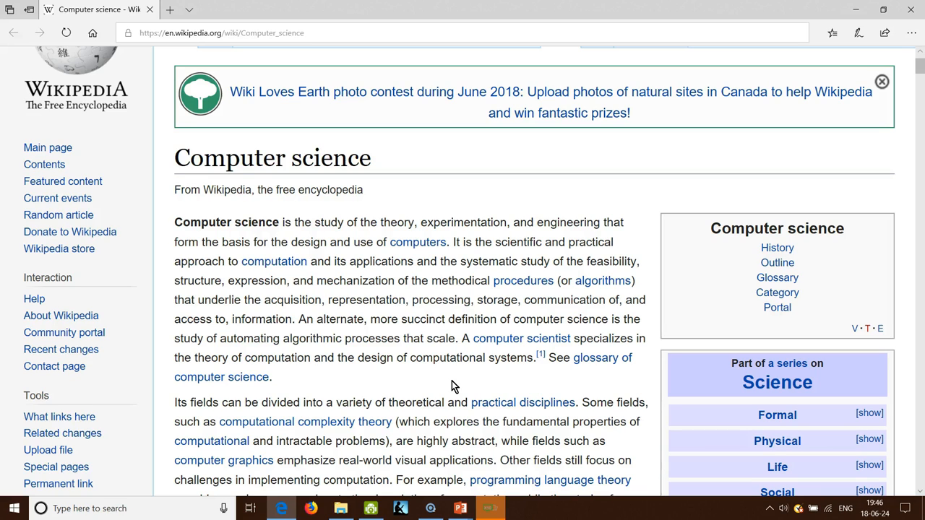
scroll(down, 3)
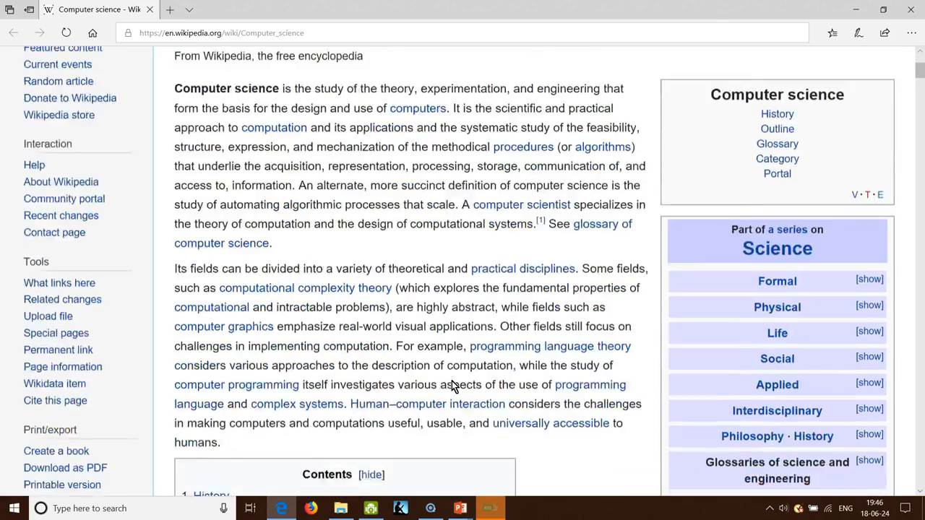
scroll(down, 3)
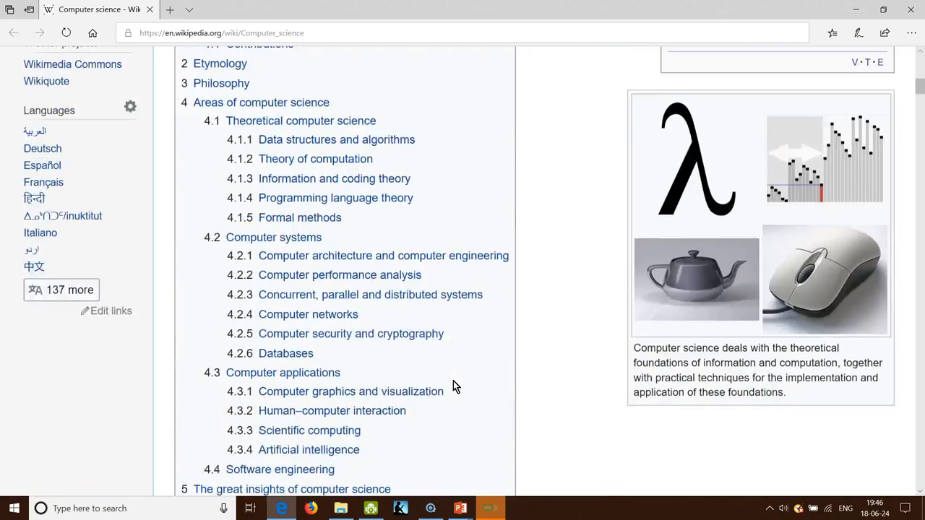
scroll(down, 3)
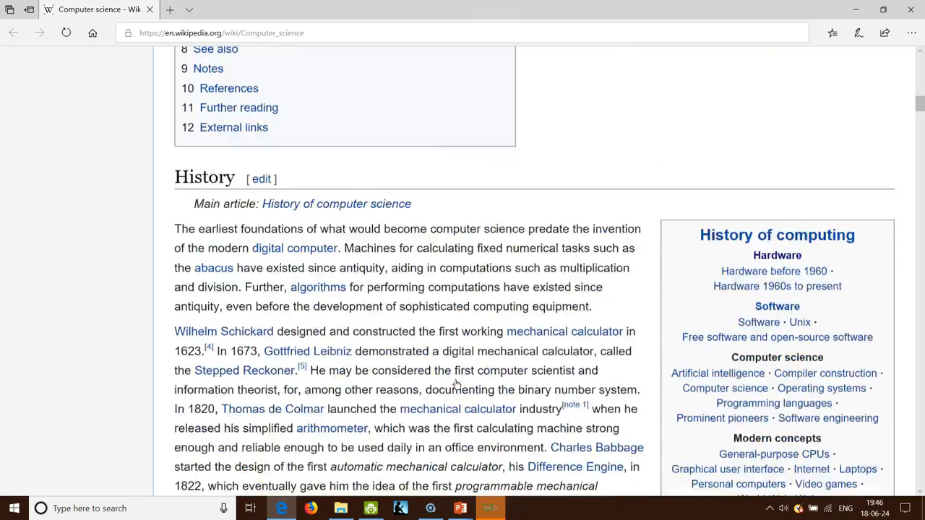
scroll(down, 3)
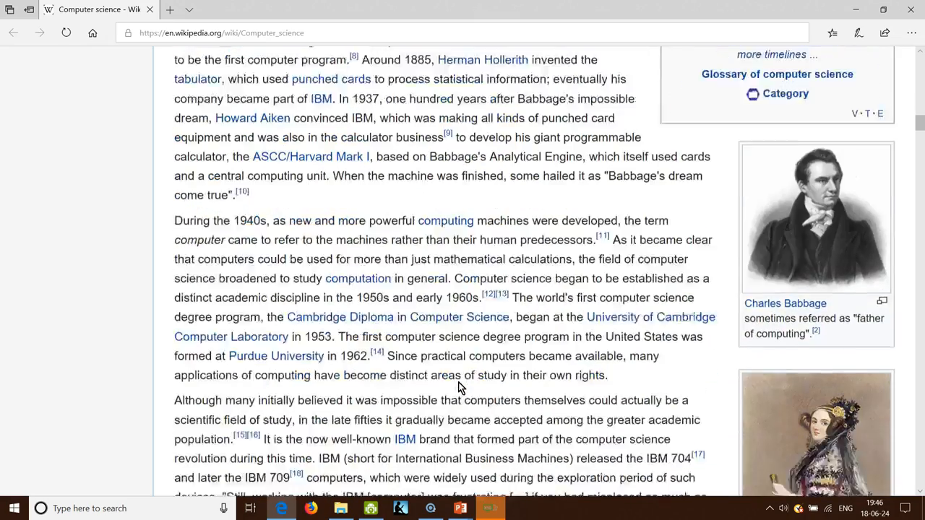
scroll(down, 3)
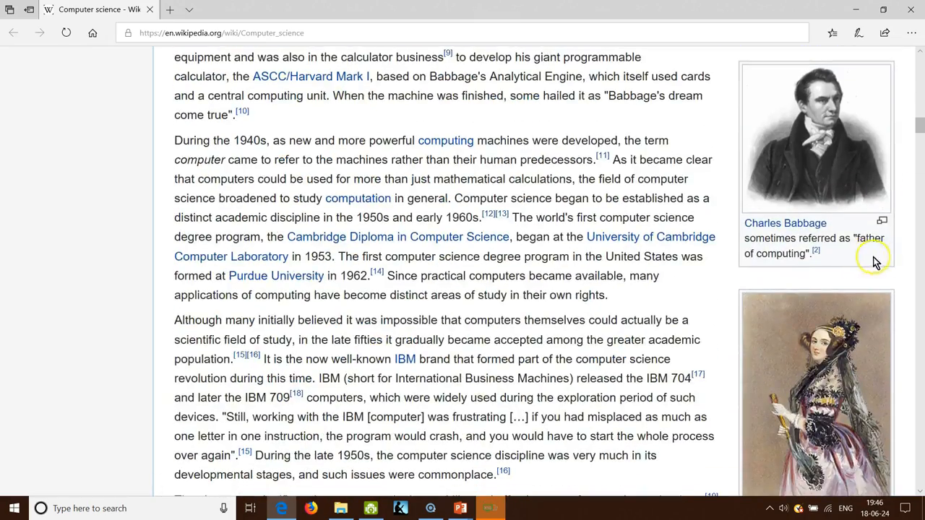
mouse_move(780, 287)
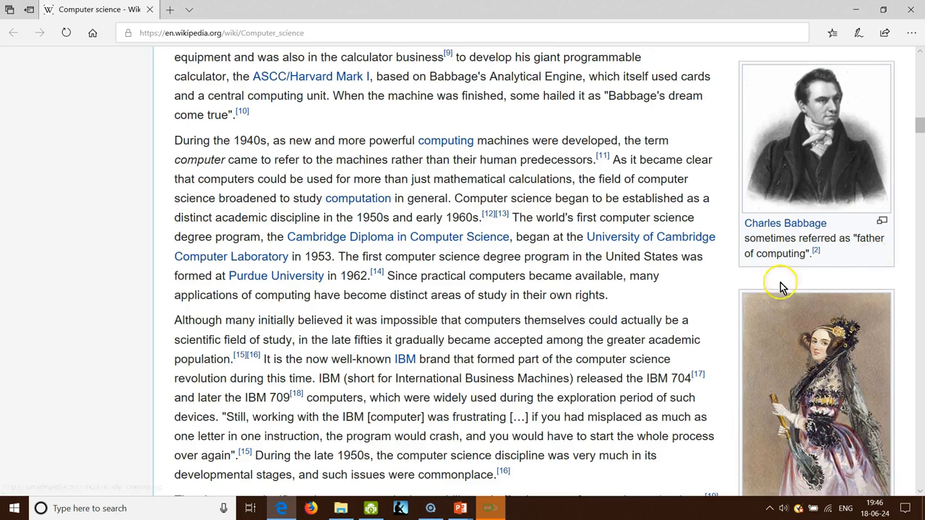
scroll(down, 3)
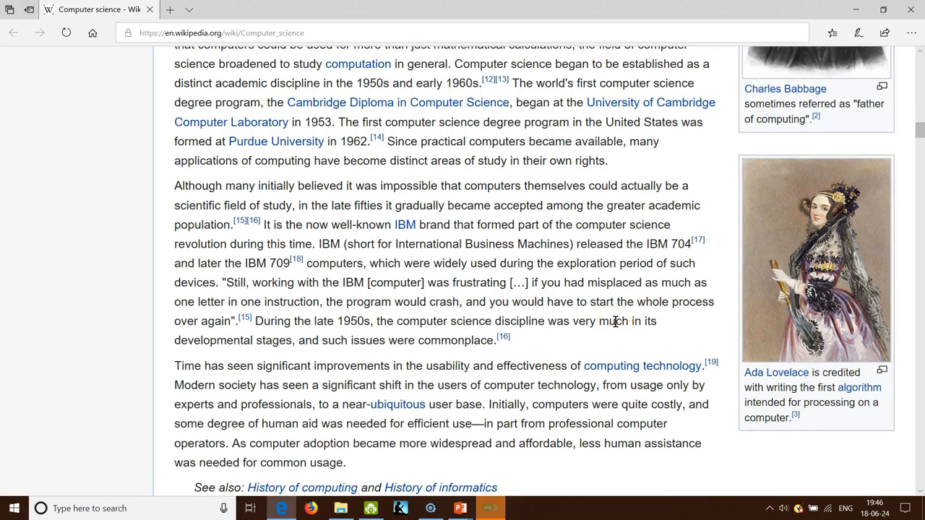
mouse_move(777, 373)
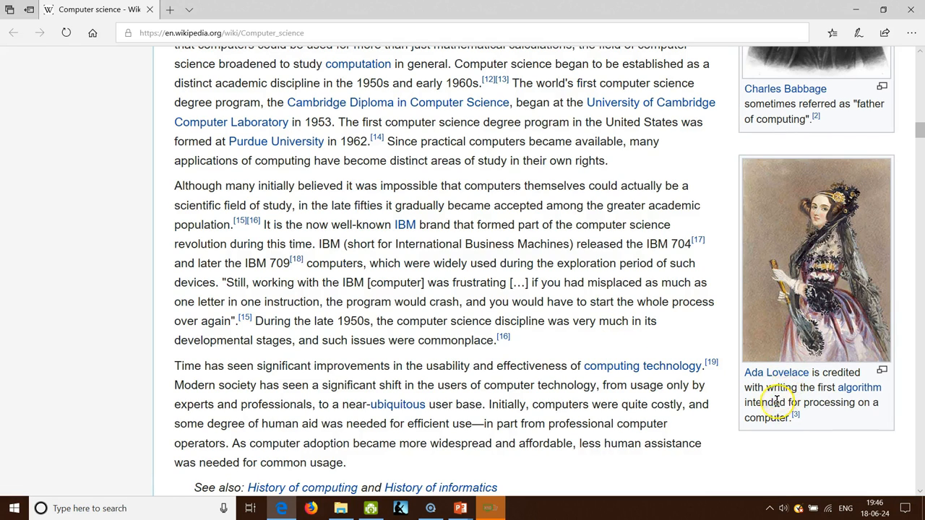
mouse_move(737, 422)
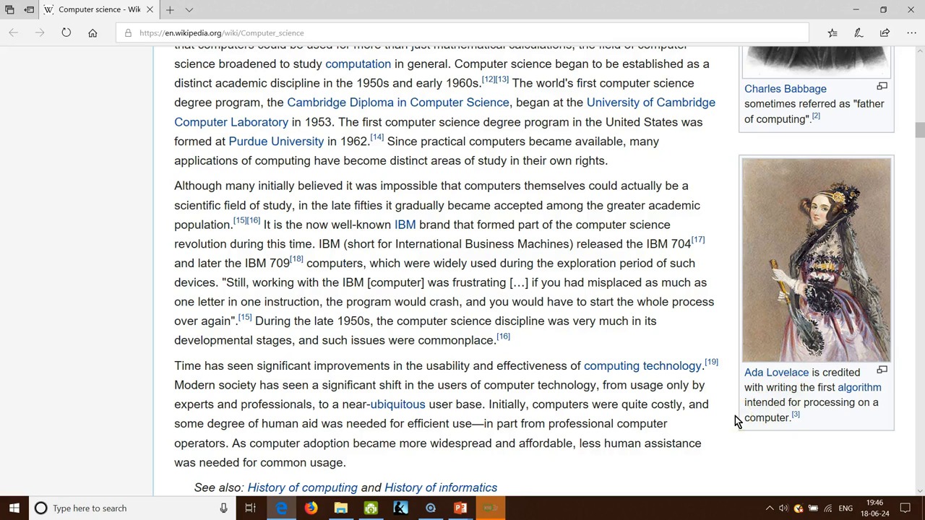
mouse_move(662, 418)
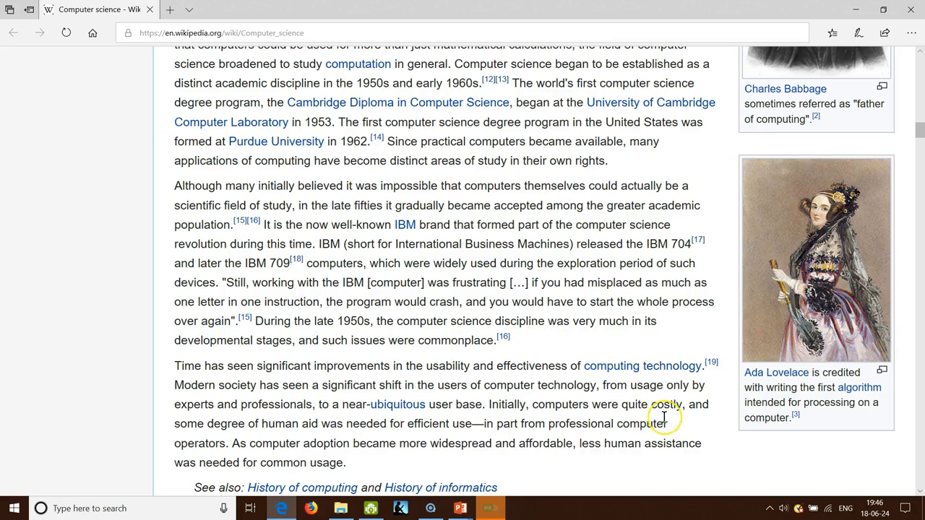
- Scroll past Contributions and Areas of computer science to the Computer architecture and engineering section
scroll(down, 3)
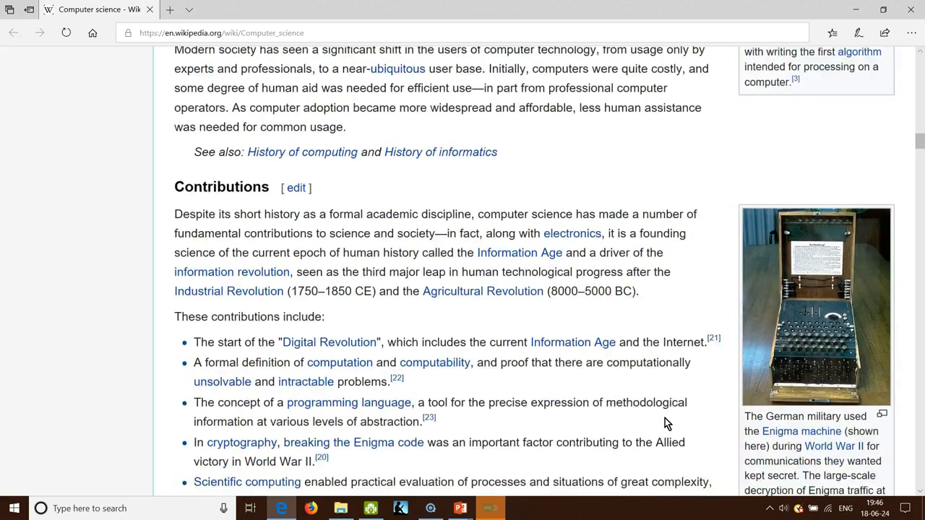
scroll(down, 3)
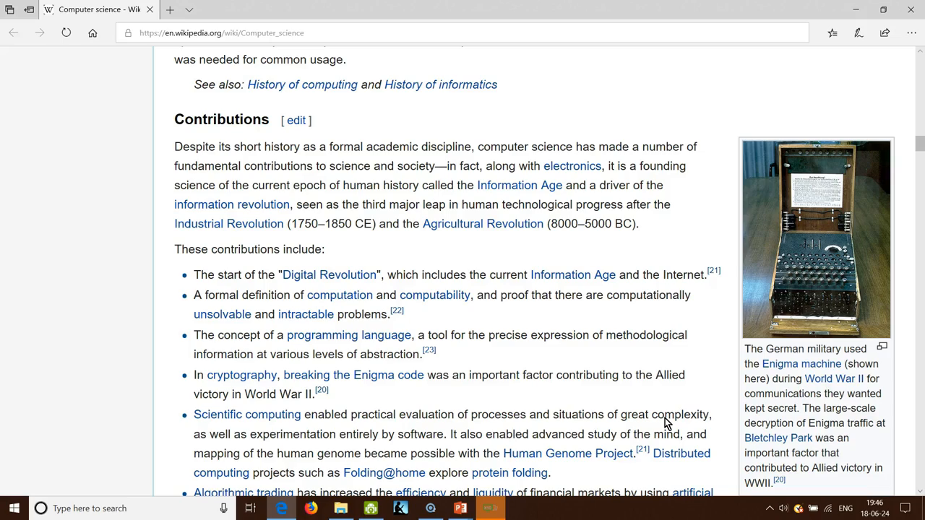
scroll(down, 3)
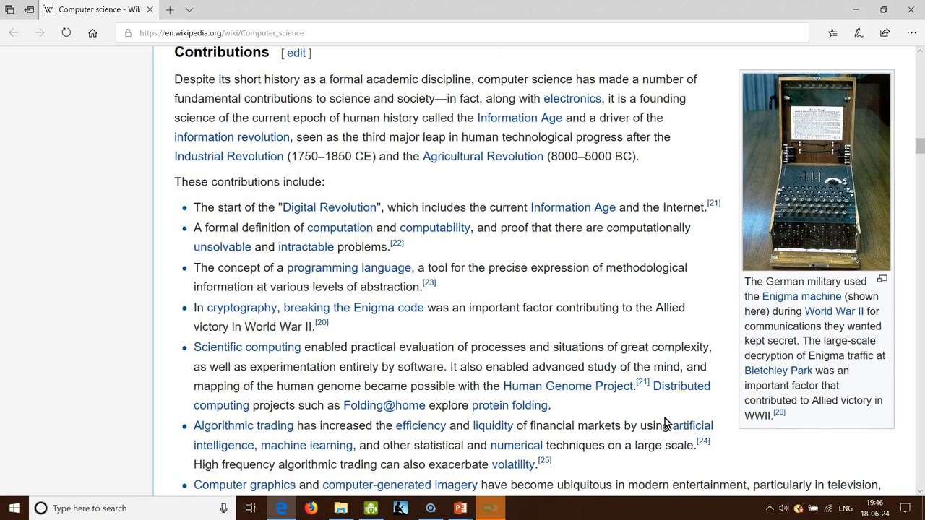
scroll(down, 3)
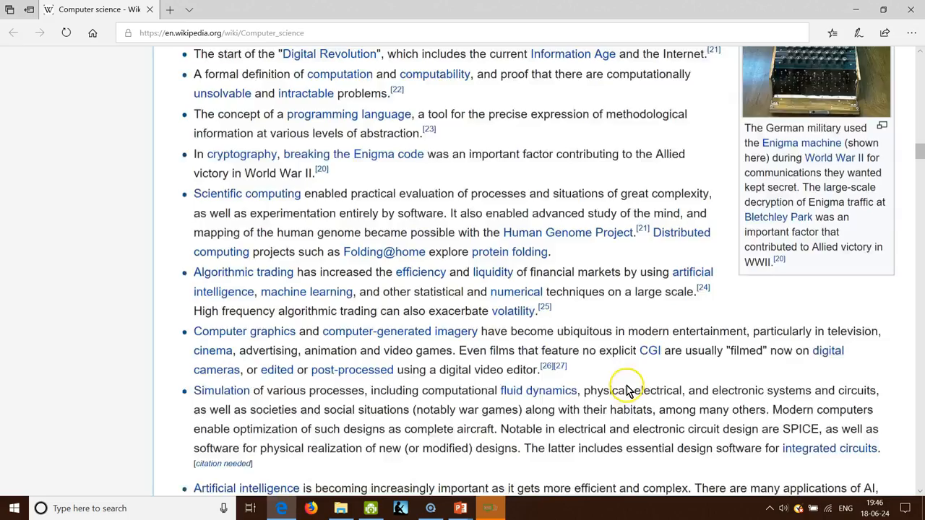
scroll(down, 3)
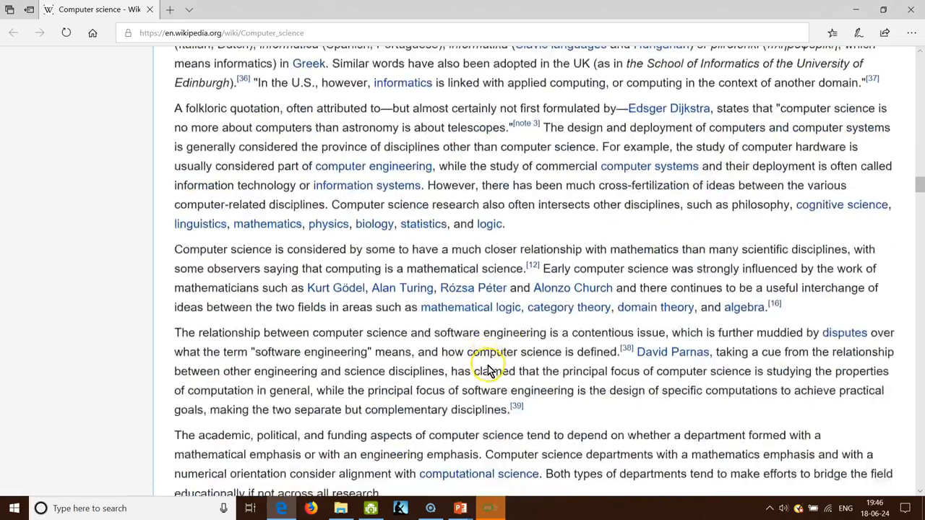
scroll(down, 3)
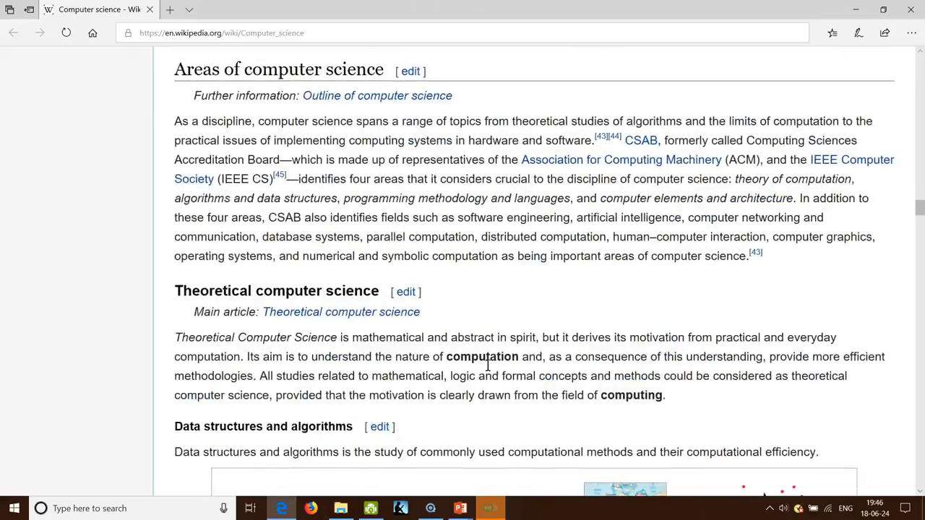
scroll(down, 3)
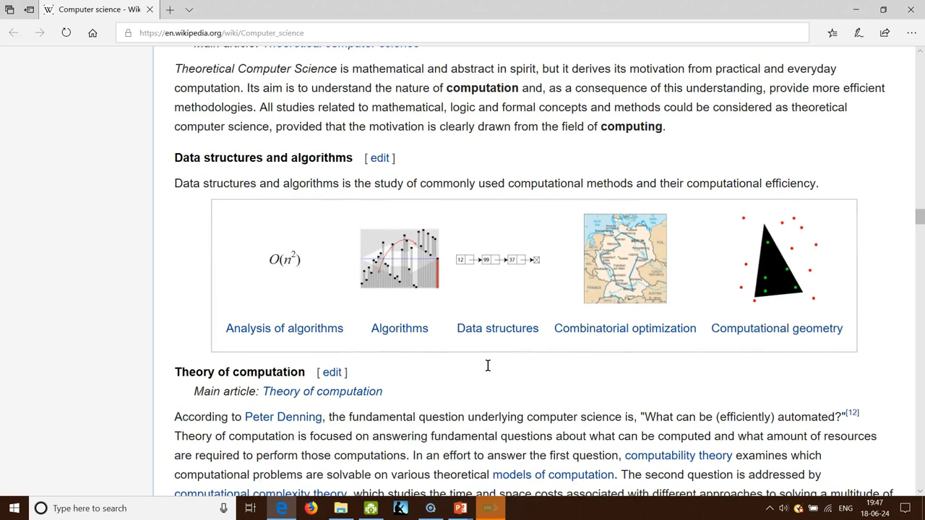
scroll(down, 3)
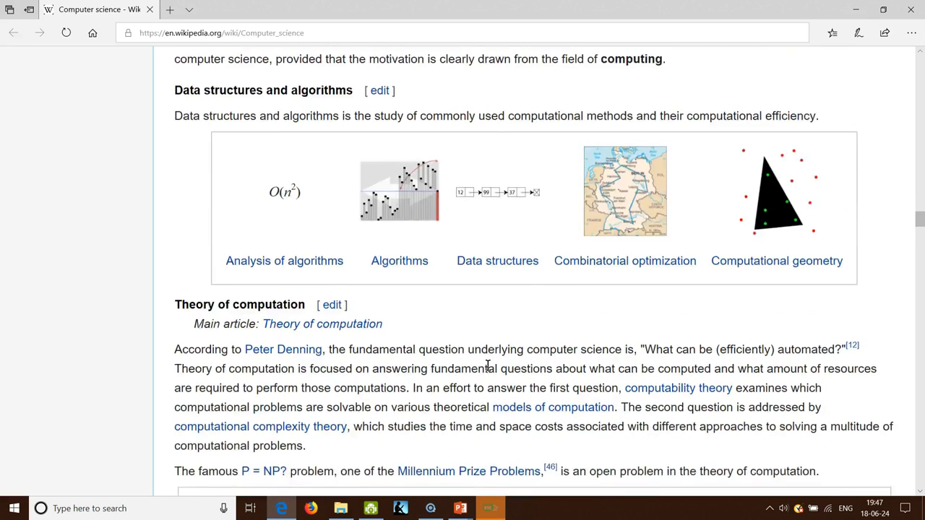
scroll(down, 3)
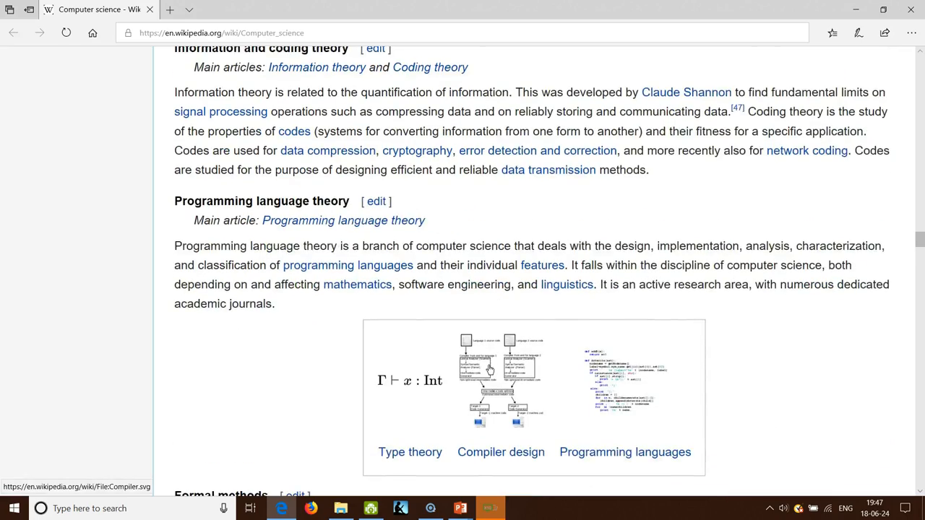
scroll(down, 3)
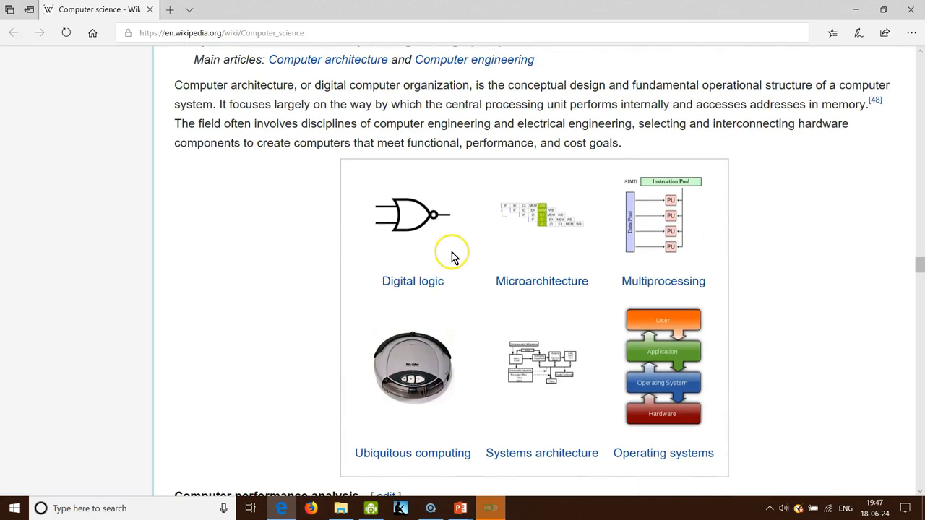
mouse_move(150, 10)
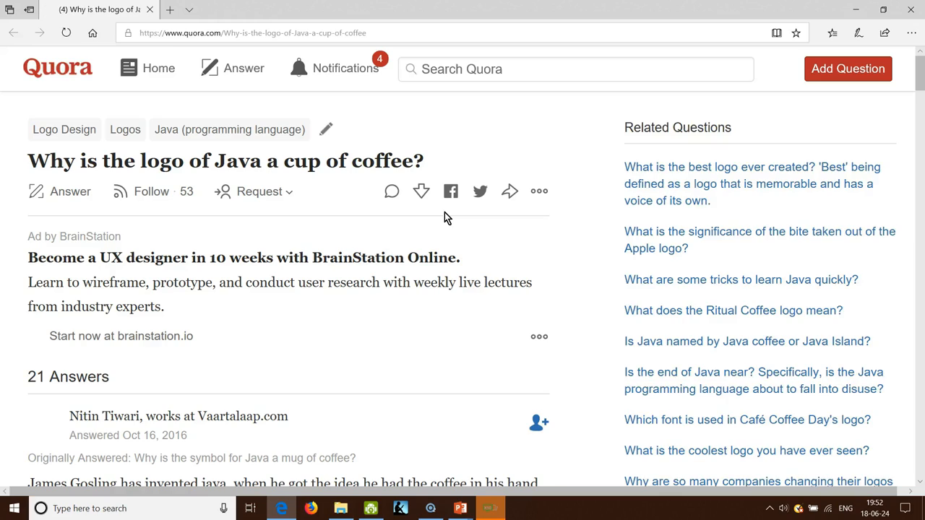
scroll(down, 3)
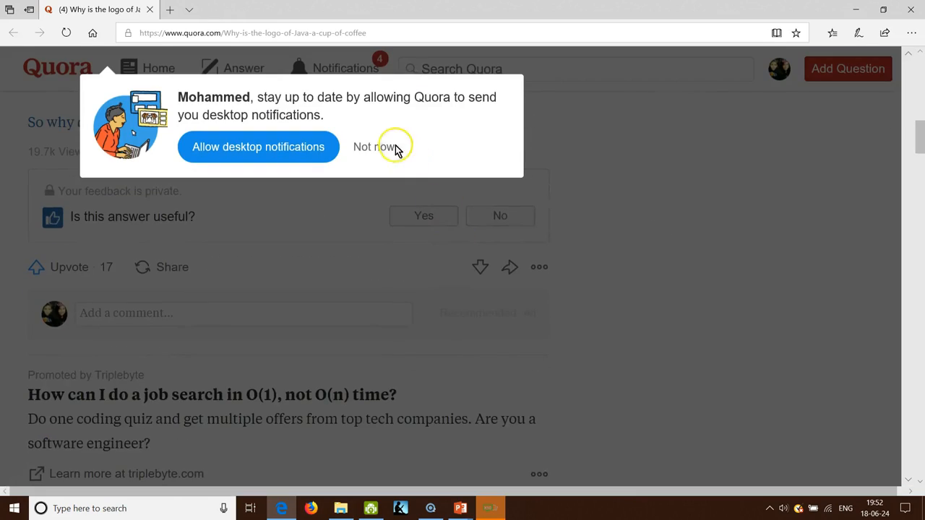
click(372, 147)
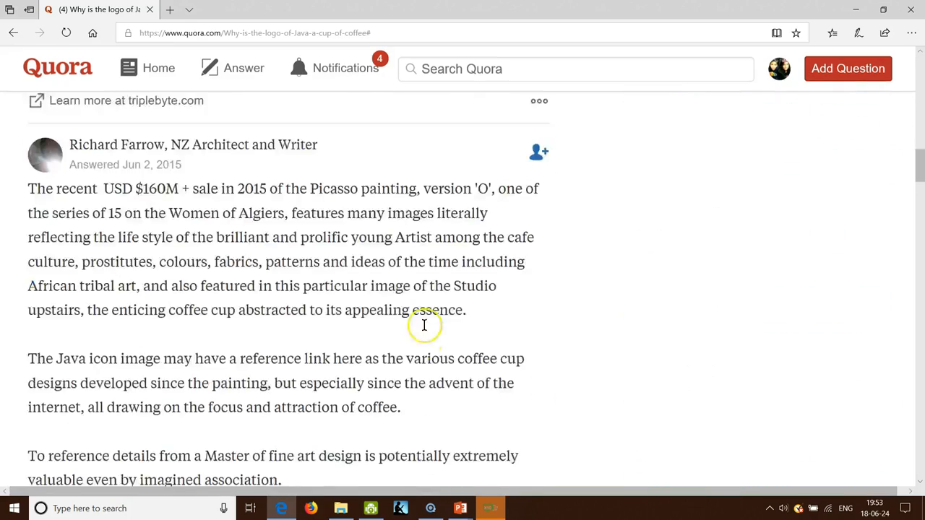
scroll(down, 3)
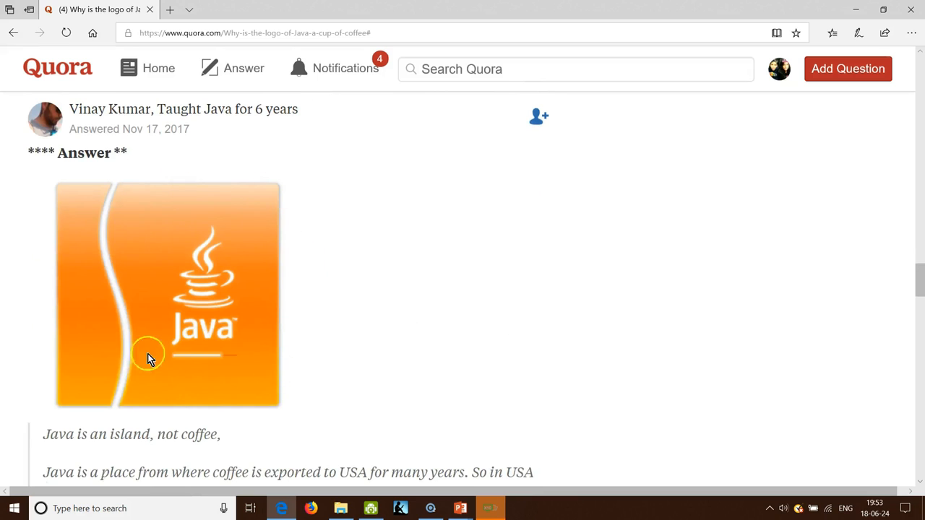
mouse_move(202, 302)
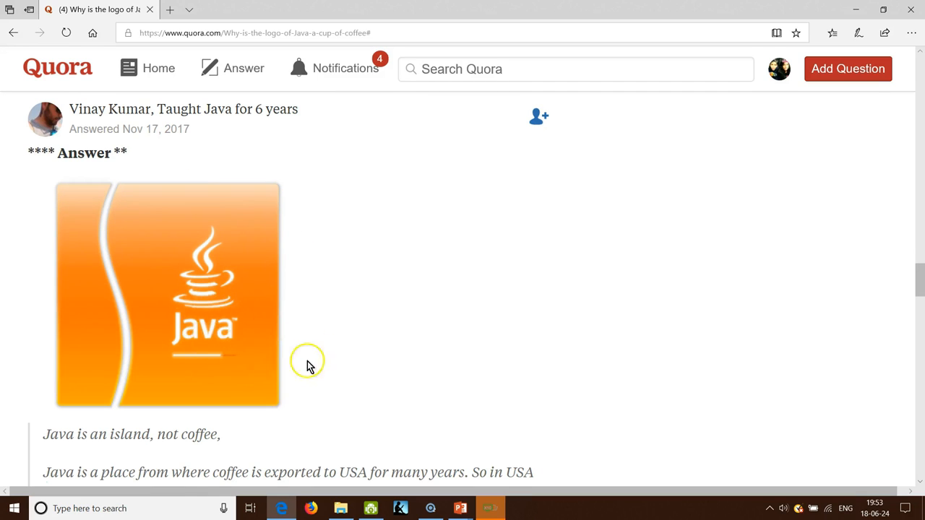
scroll(down, 3)
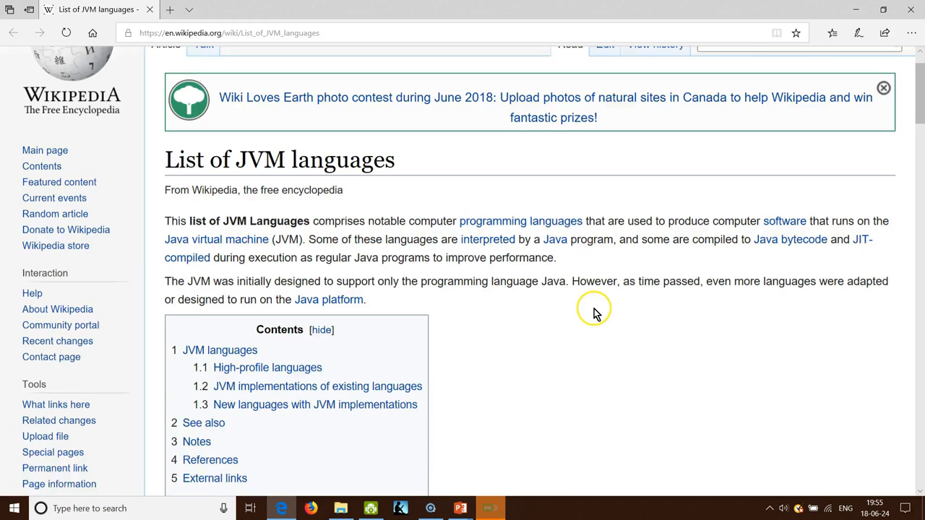
- Scroll past the high-profile JVM languages to the JVM implementations of existing languages table
scroll(down, 3)
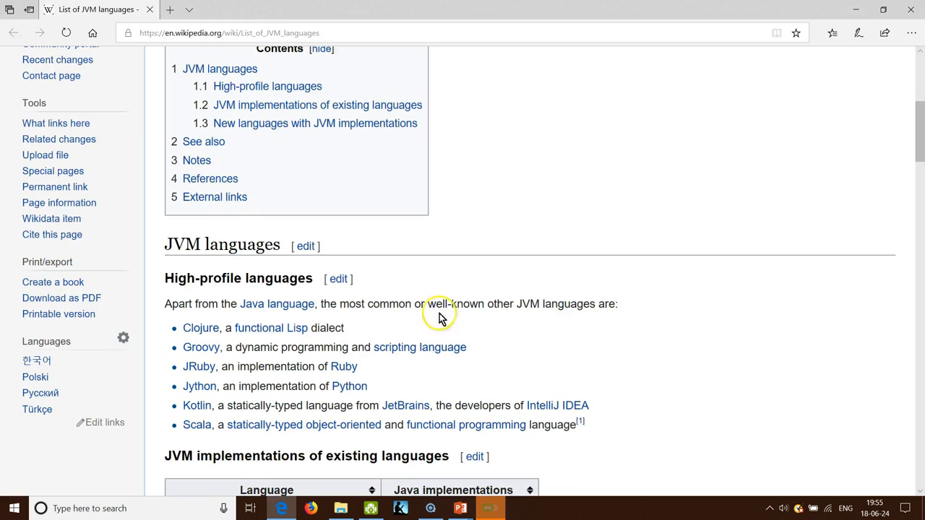
mouse_move(206, 347)
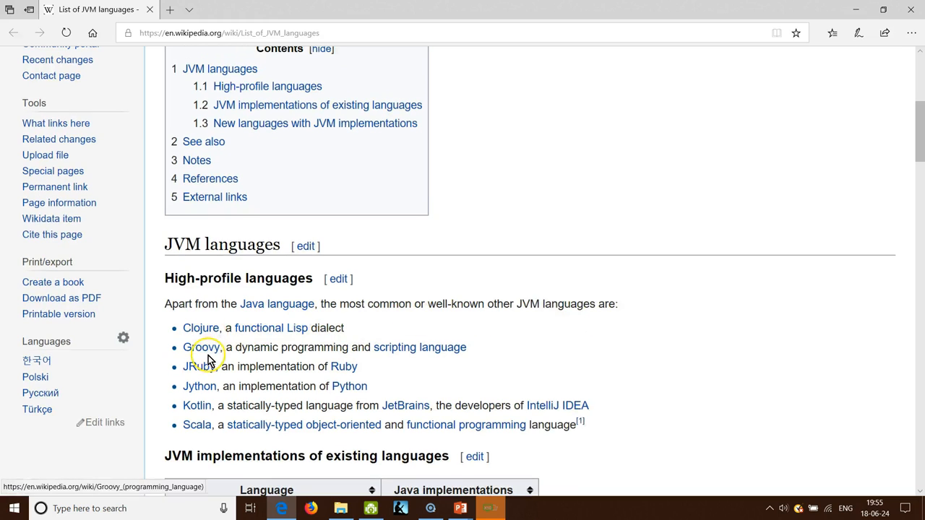
mouse_move(199, 386)
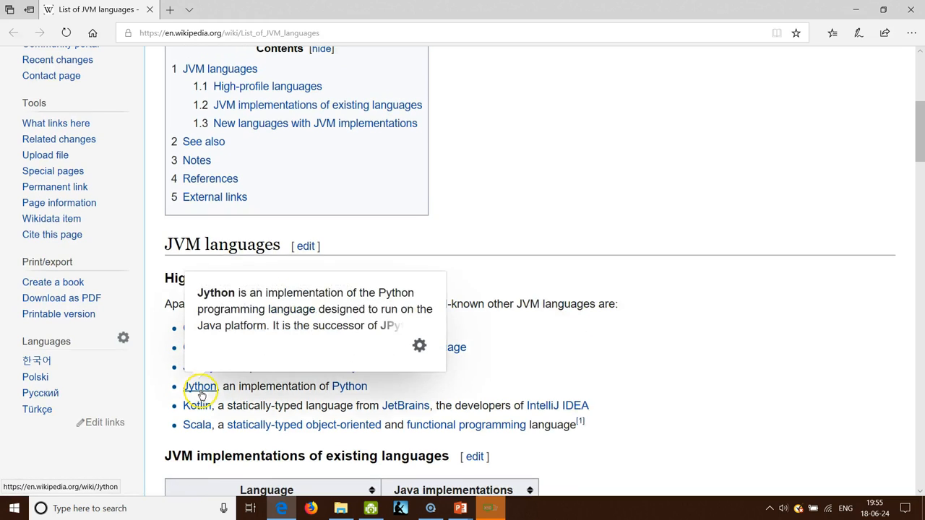
mouse_move(379, 433)
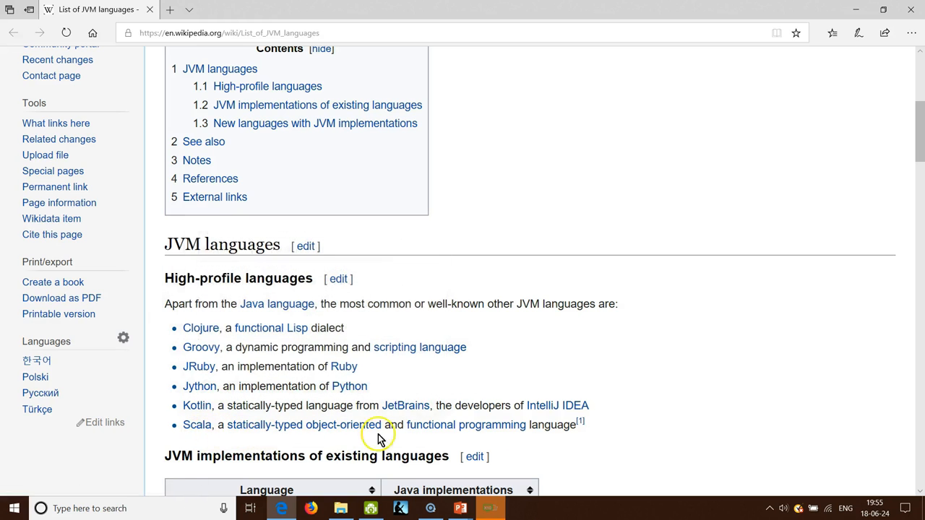
mouse_move(197, 405)
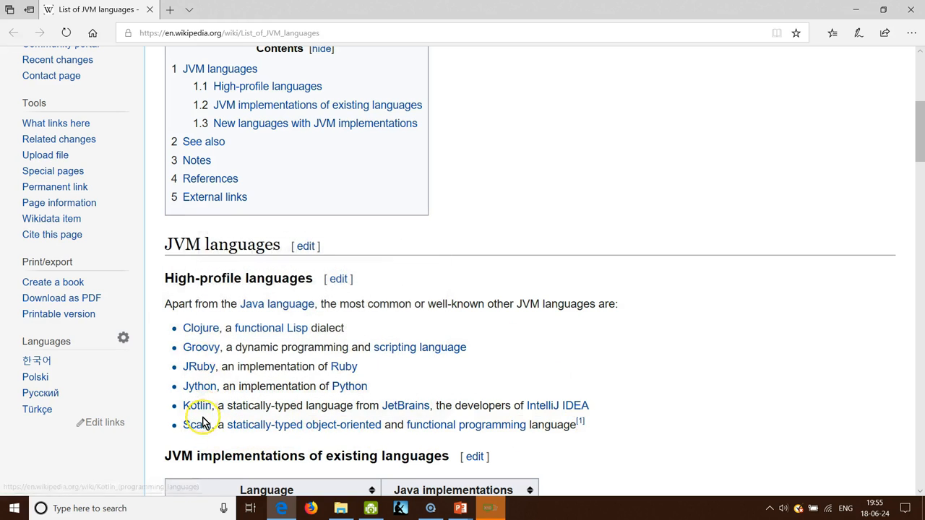
mouse_move(199, 347)
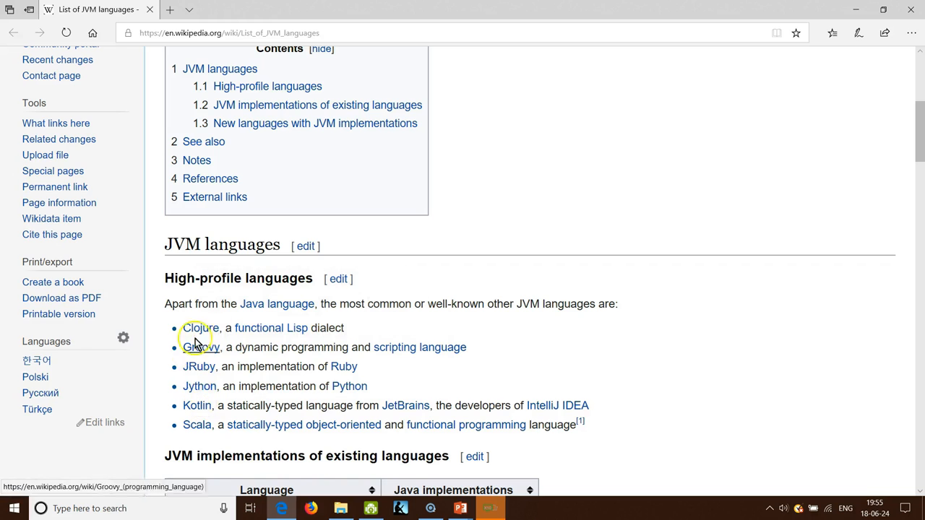
mouse_move(197, 425)
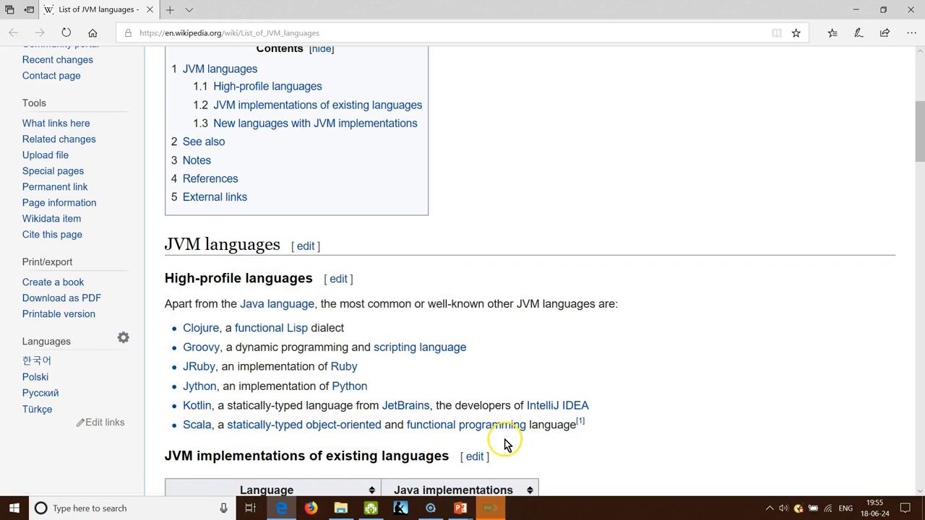
mouse_move(266, 364)
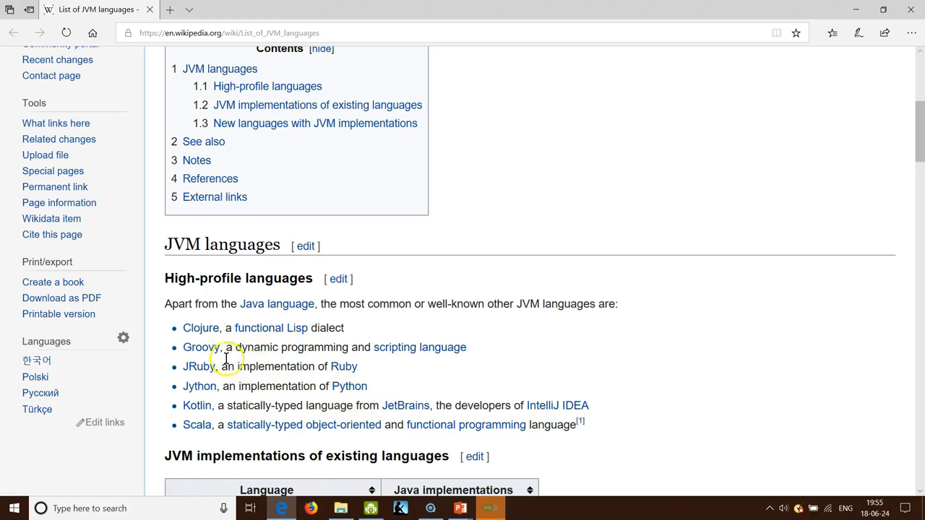
mouse_move(195, 447)
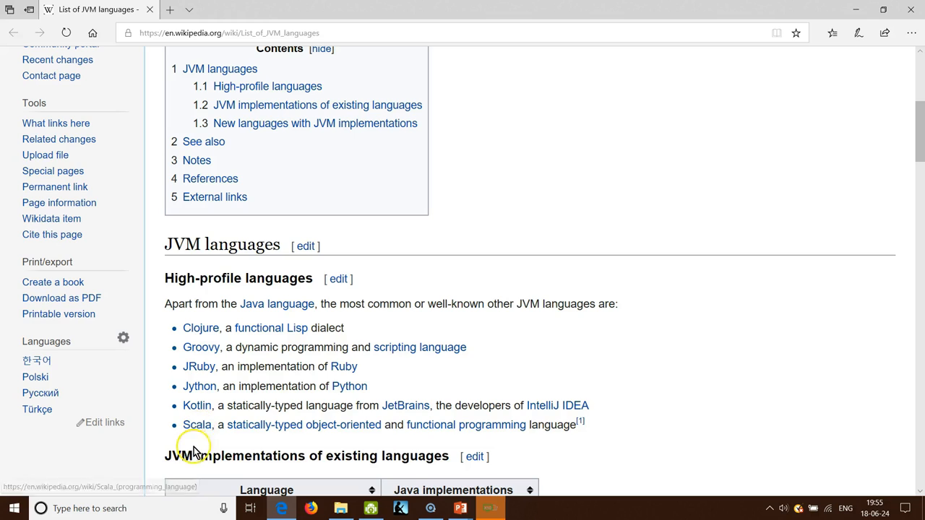
mouse_move(282, 318)
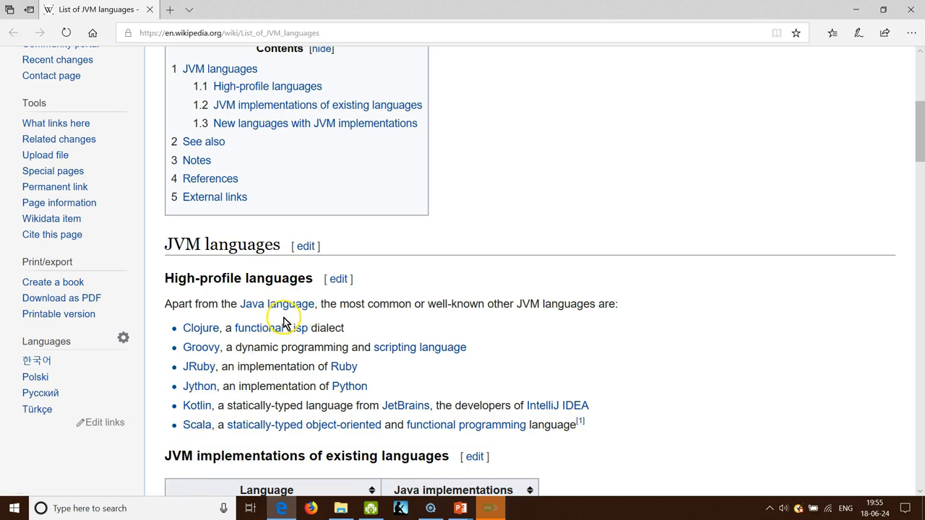
mouse_move(282, 321)
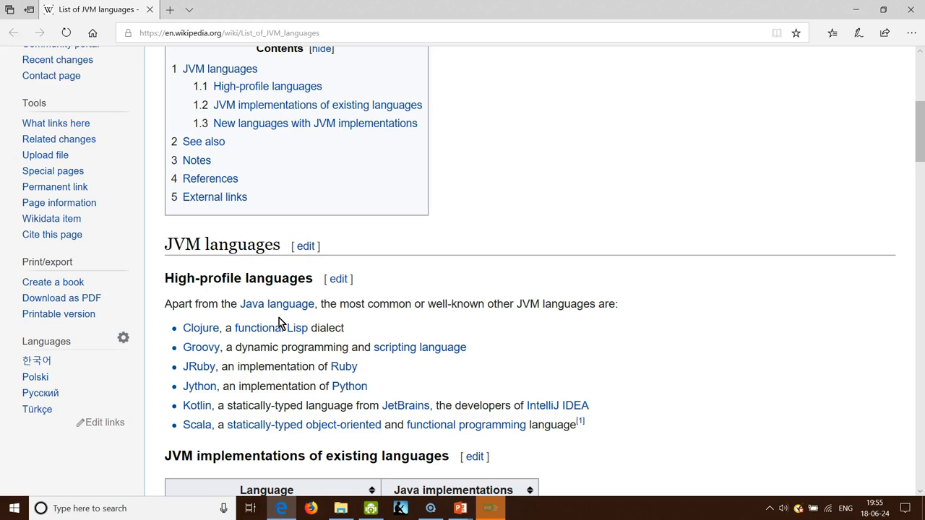
scroll(down, 3)
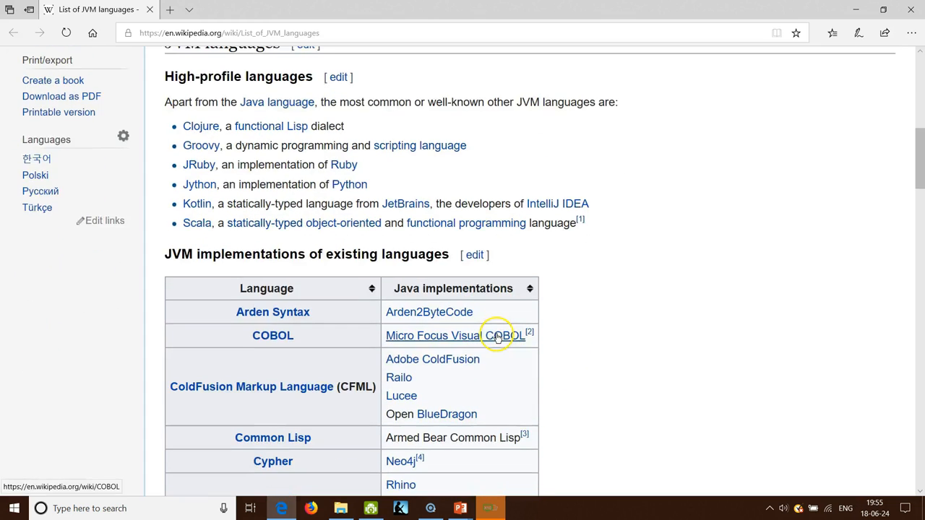
scroll(down, 3)
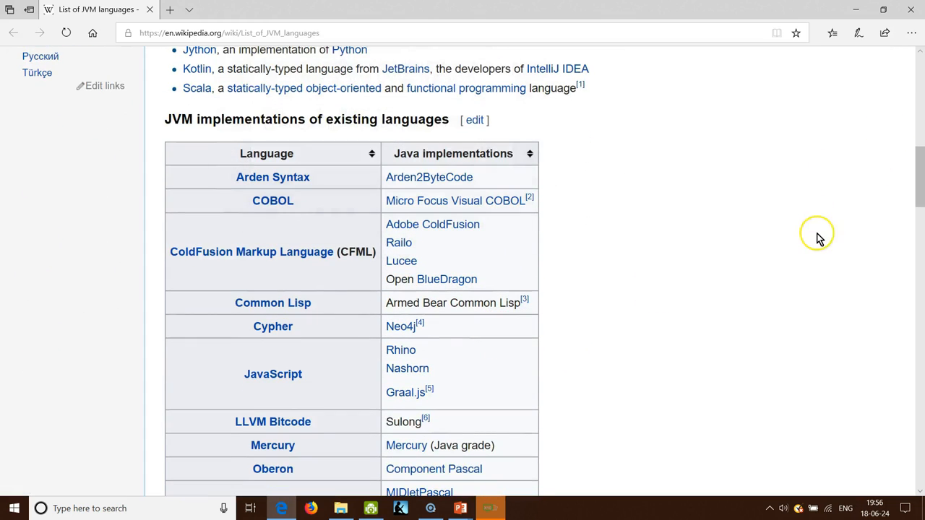